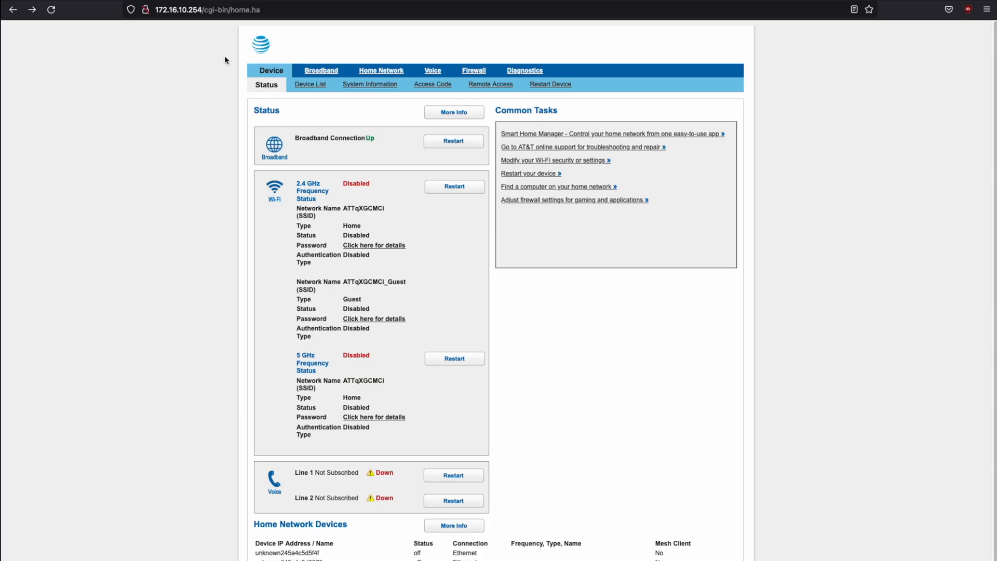
pyautogui.moveTo(232, 149)
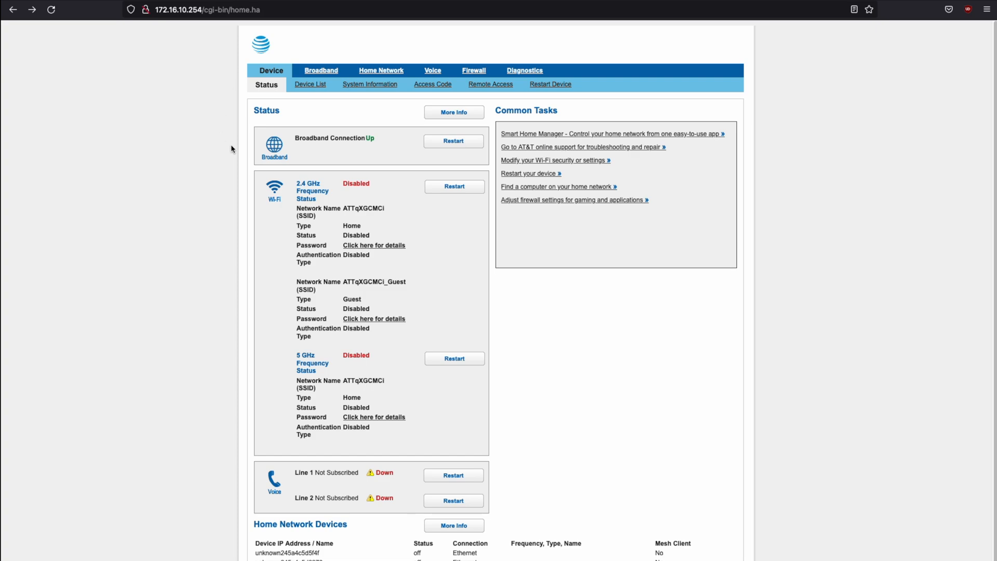
pyautogui.moveTo(411, 210)
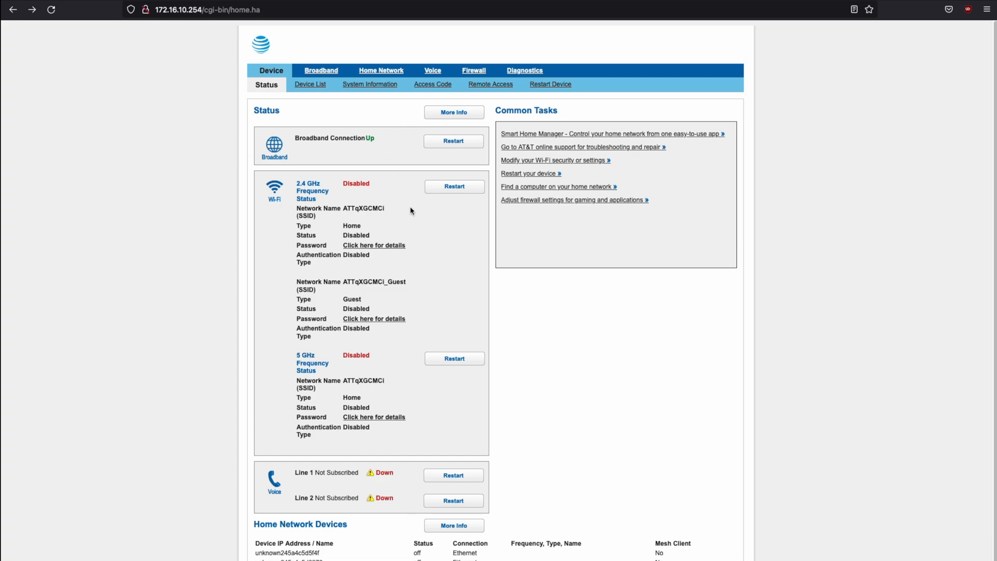
pyautogui.moveTo(474, 71)
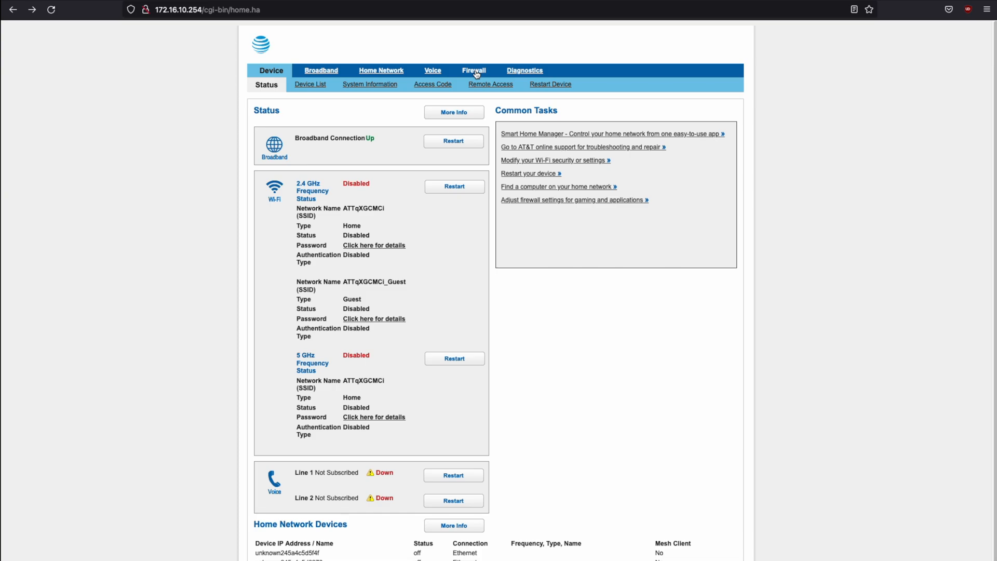
# - Go to the Firewall section to reach the NAT/Gaming settings
pyautogui.click(473, 70)
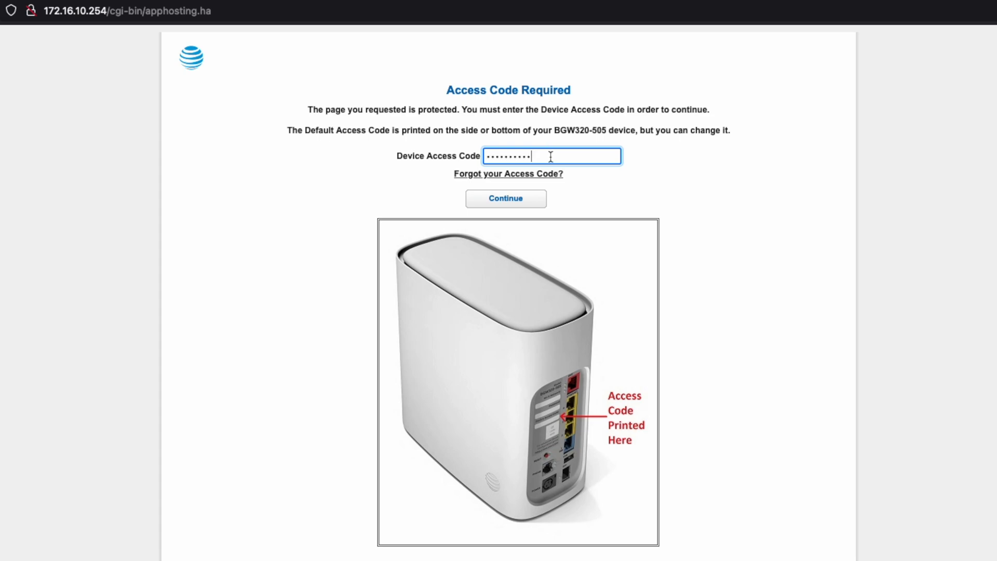
# - Submit the access code and look over NAT/Gaming's Service and Needed by Device dropdowns
pyautogui.click(505, 198)
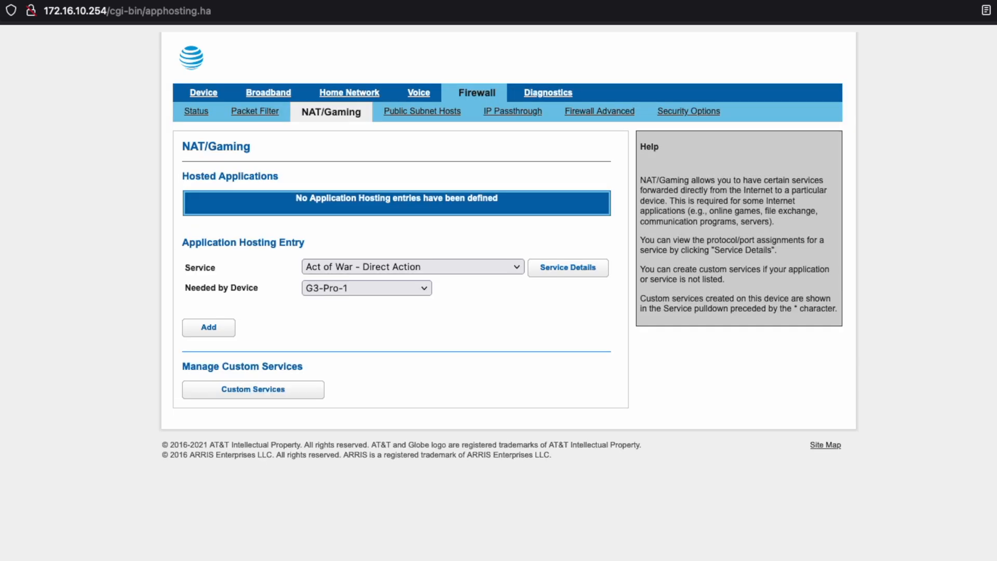
pyautogui.moveTo(530, 219)
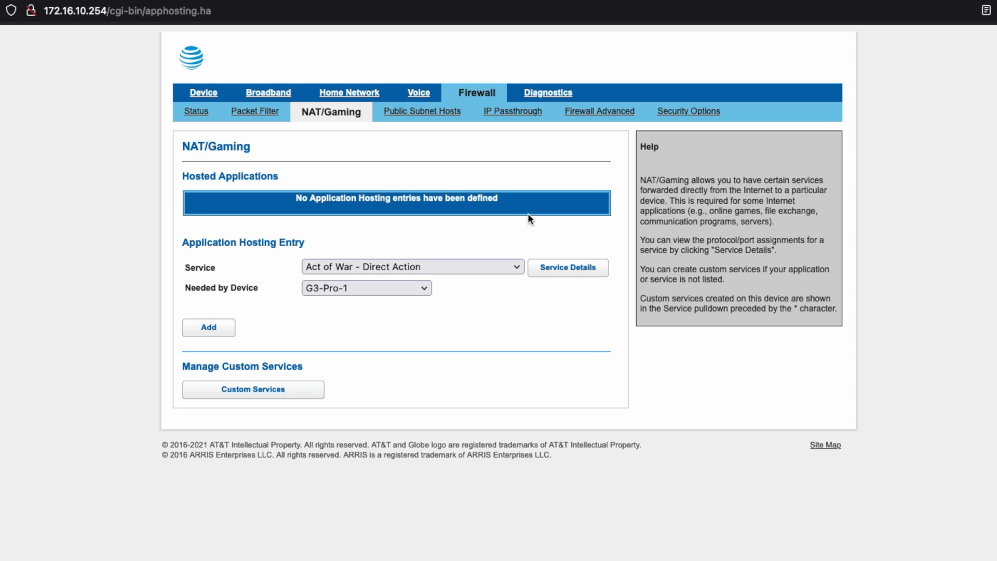
pyautogui.moveTo(276, 274)
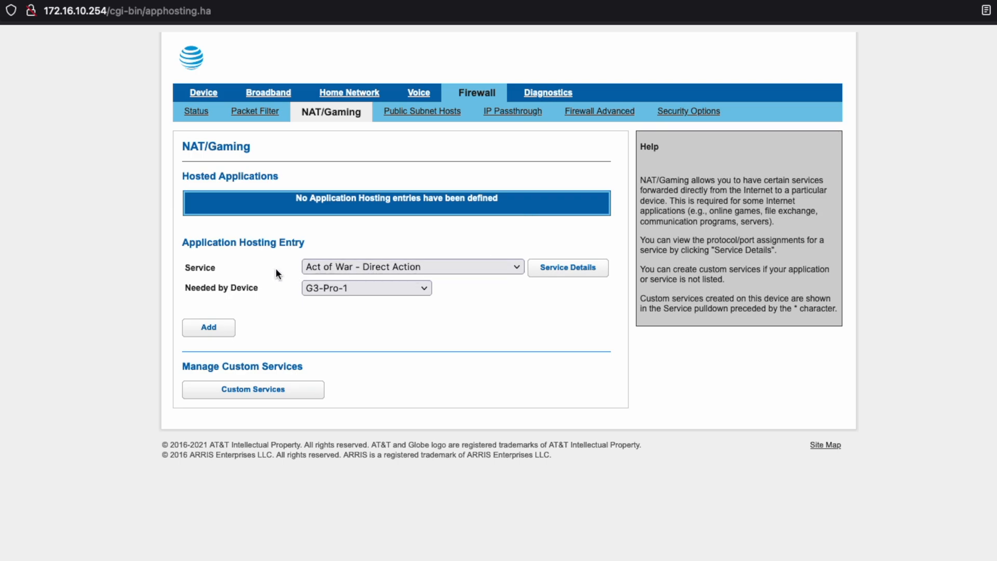
pyautogui.click(410, 266)
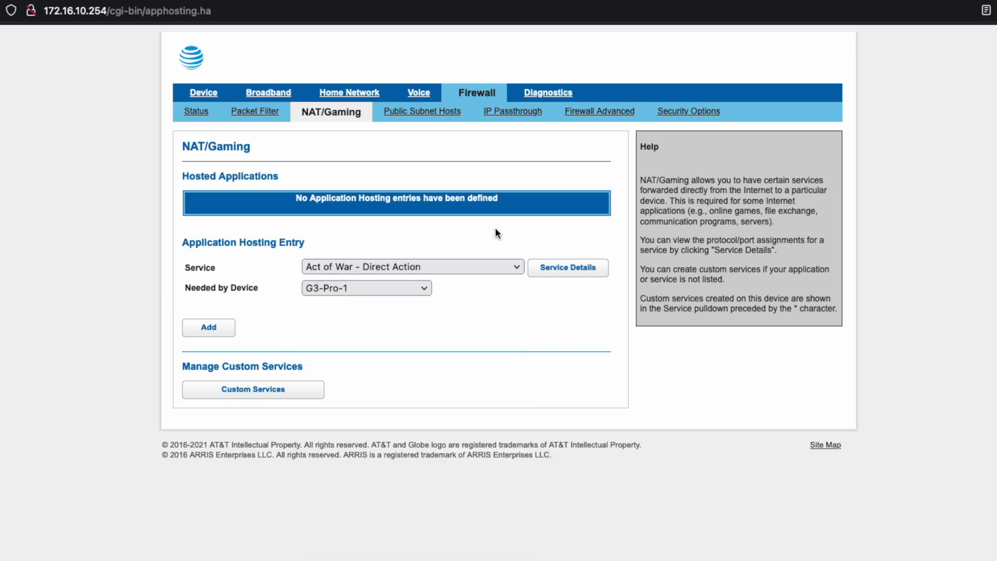
pyautogui.click(366, 287)
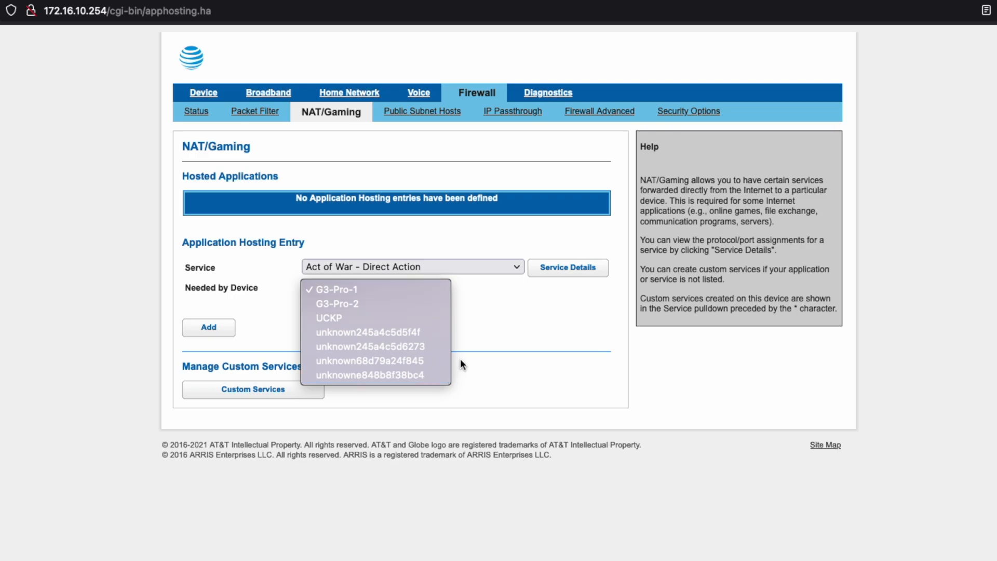
pyautogui.click(334, 290)
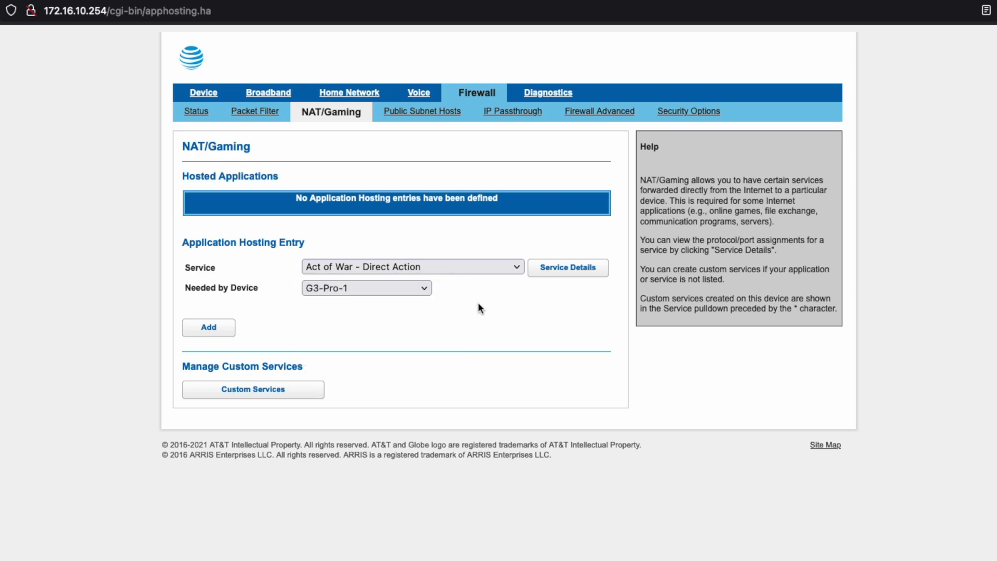
pyautogui.moveTo(469, 254)
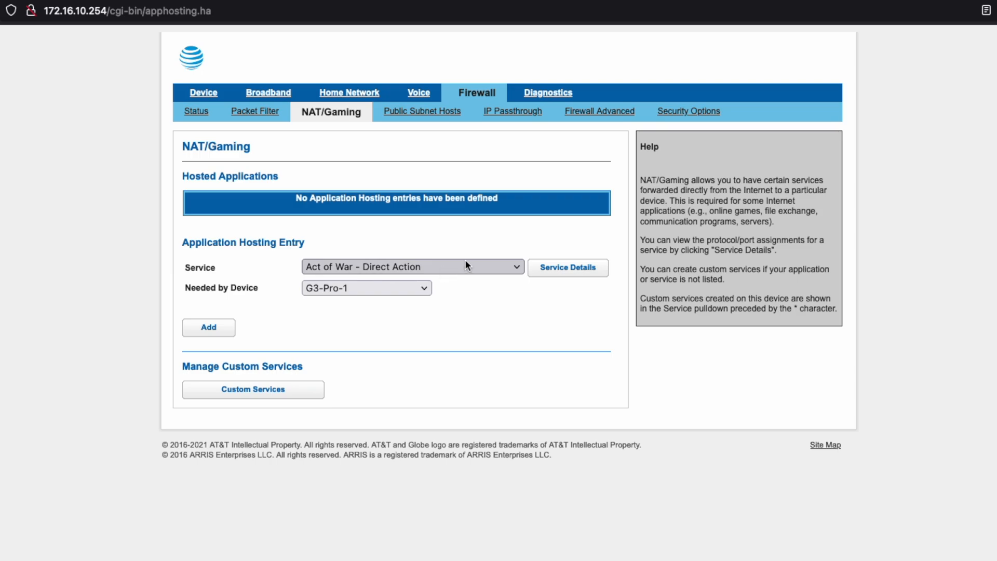
pyautogui.moveTo(425, 318)
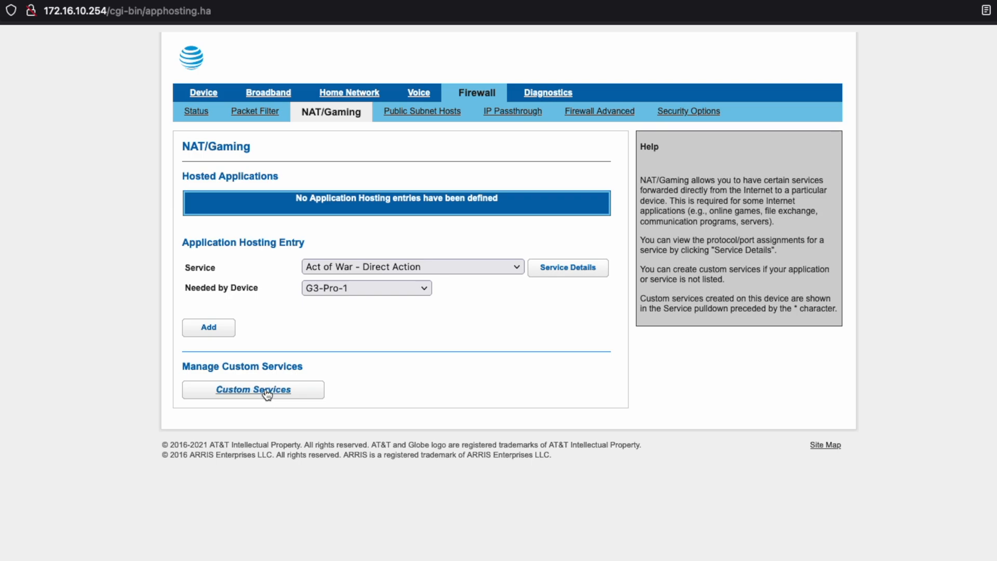
pyautogui.click(253, 390)
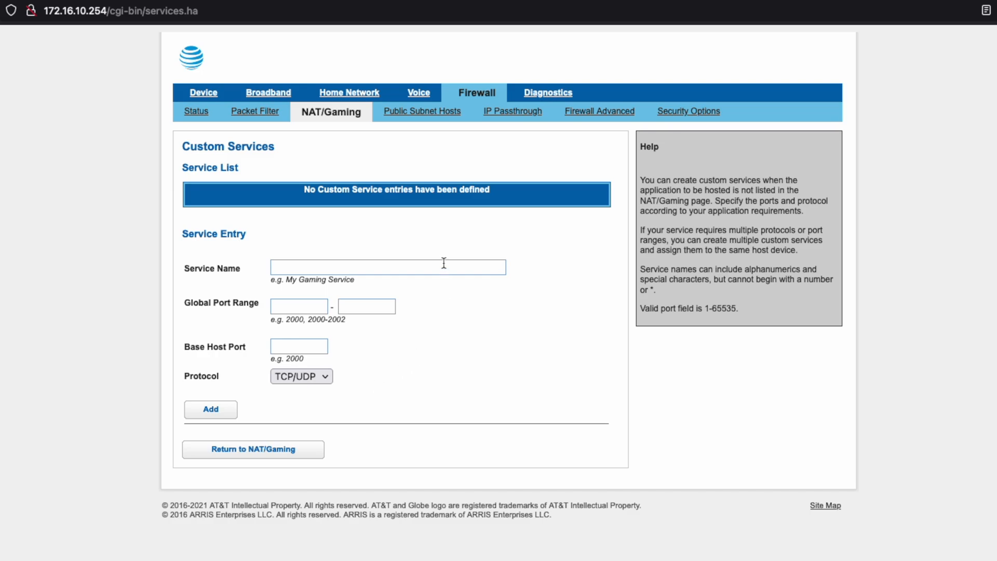
pyautogui.write('Minecraft')
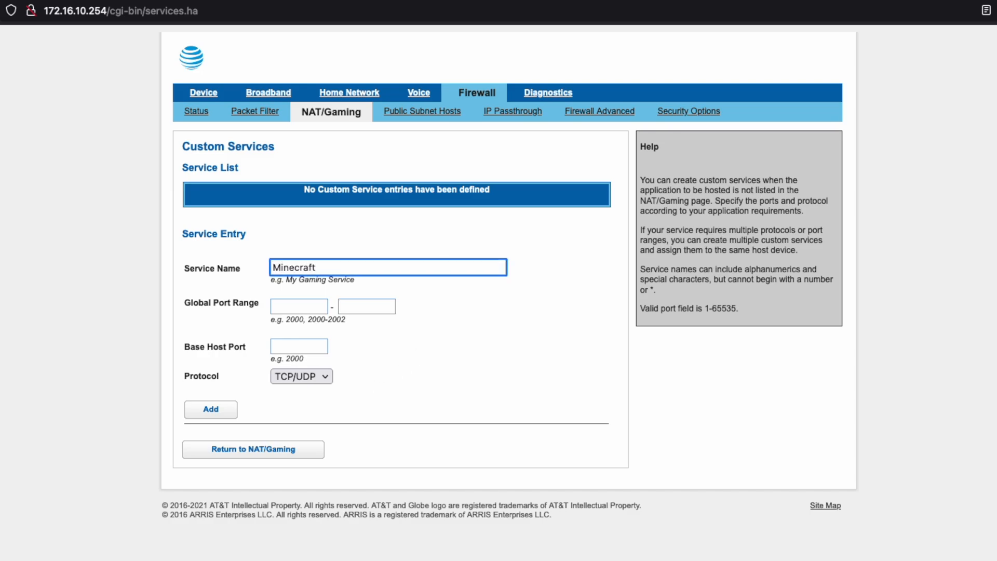
pyautogui.write('Server')
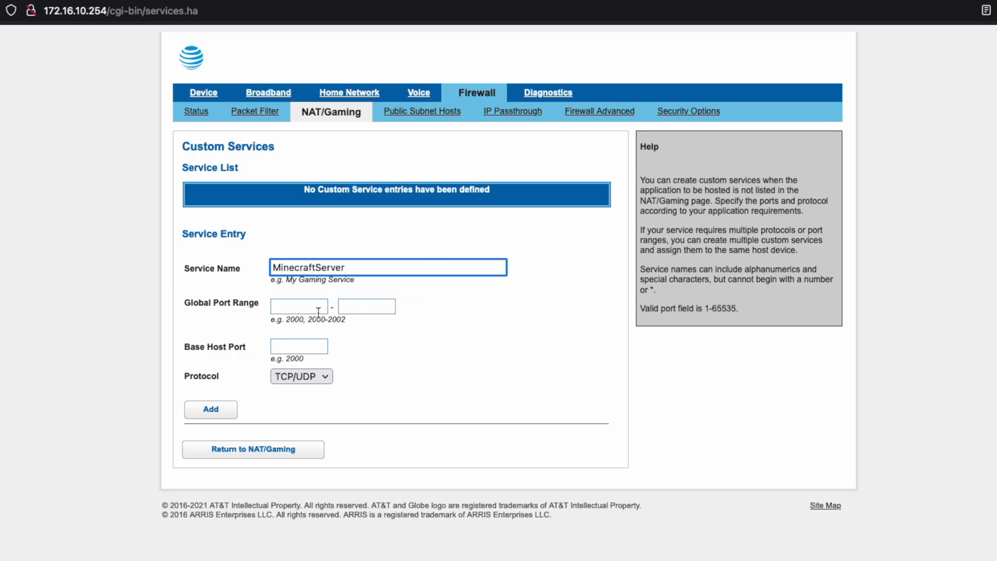
pyautogui.click(300, 306)
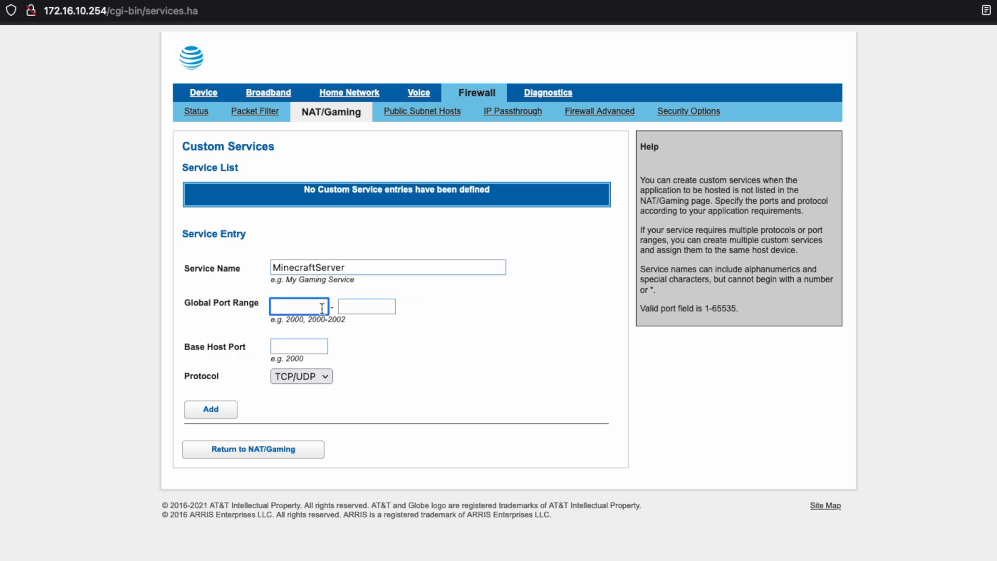
pyautogui.write('255')
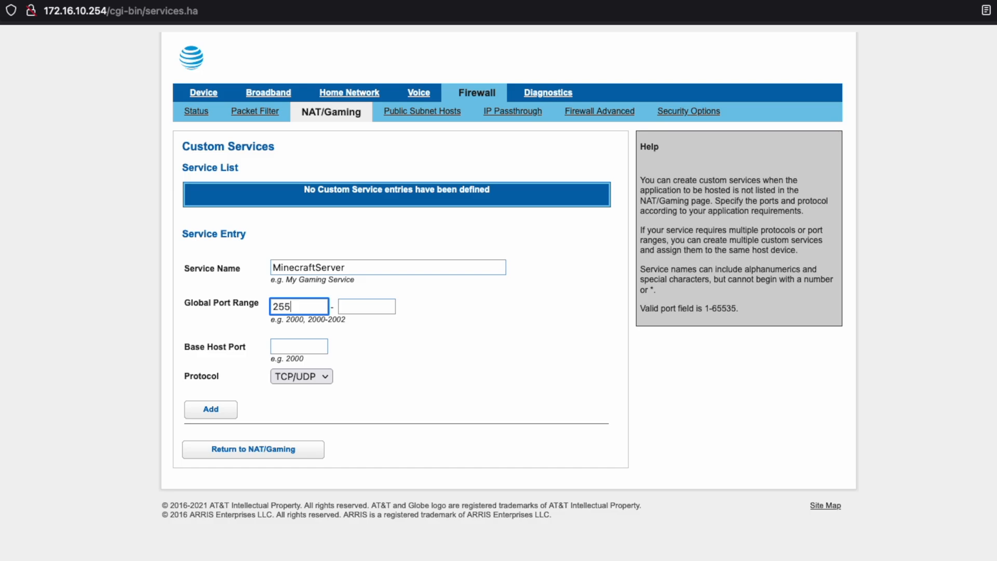
pyautogui.write('25565')
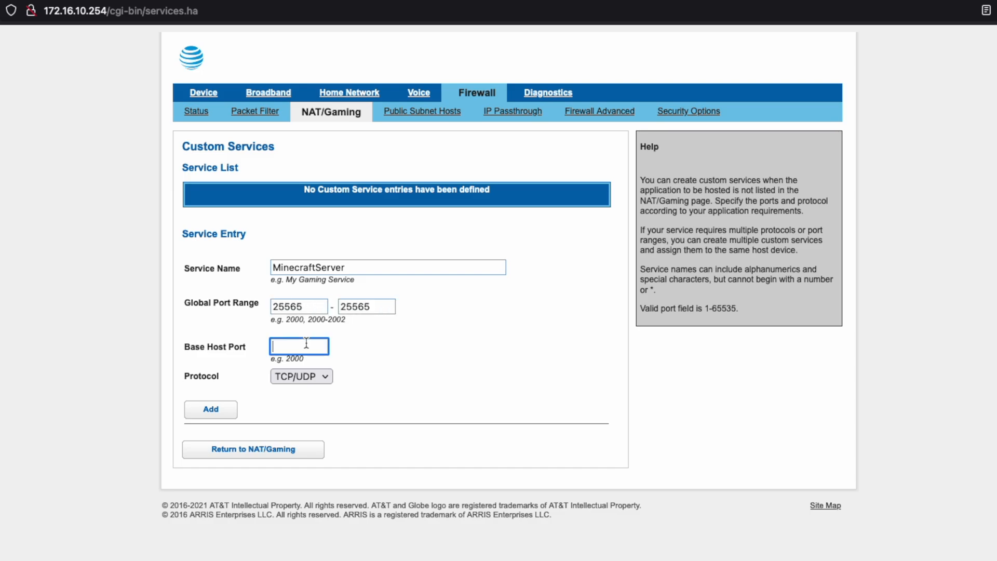
pyautogui.write('25565')
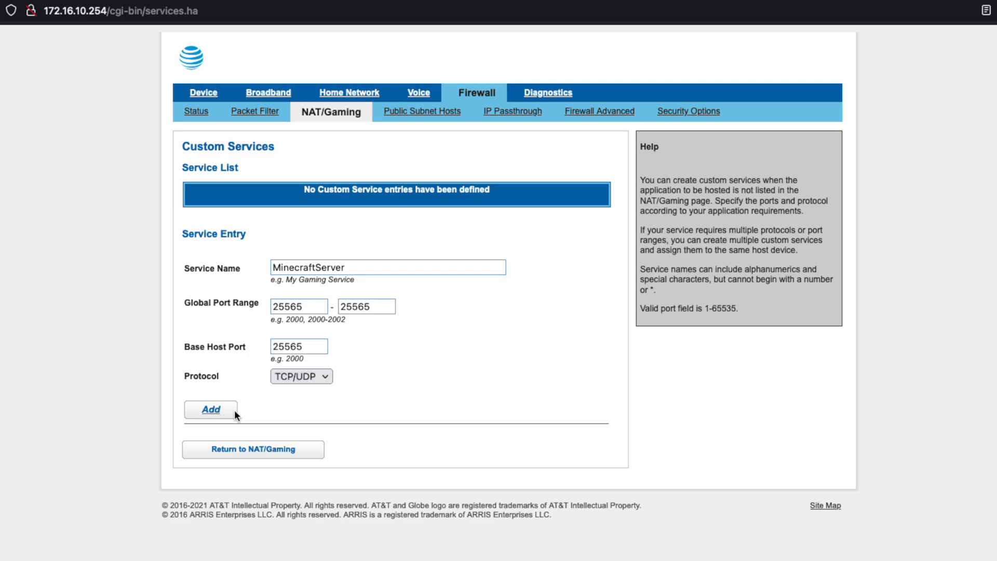
pyautogui.click(209, 409)
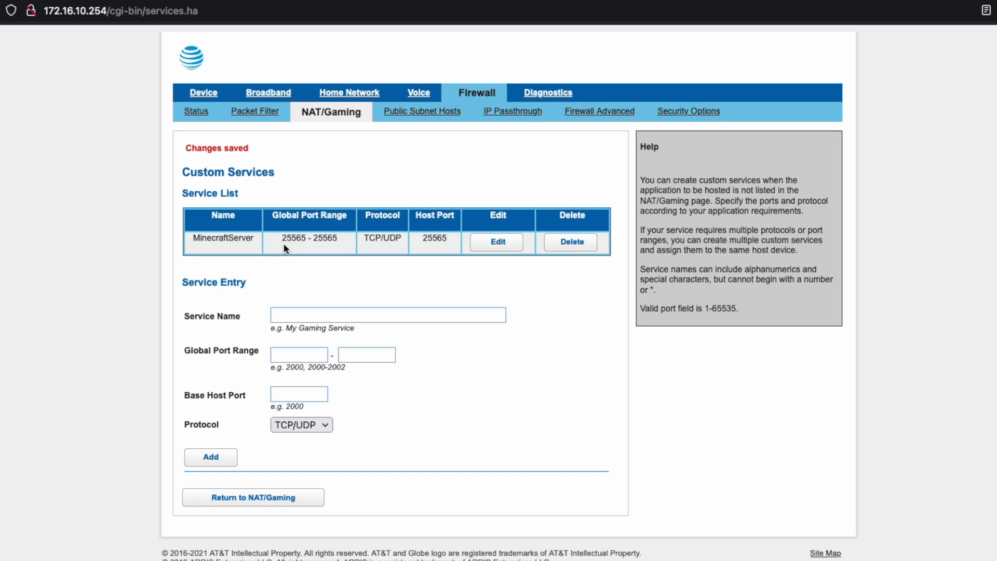
pyautogui.moveTo(306, 246)
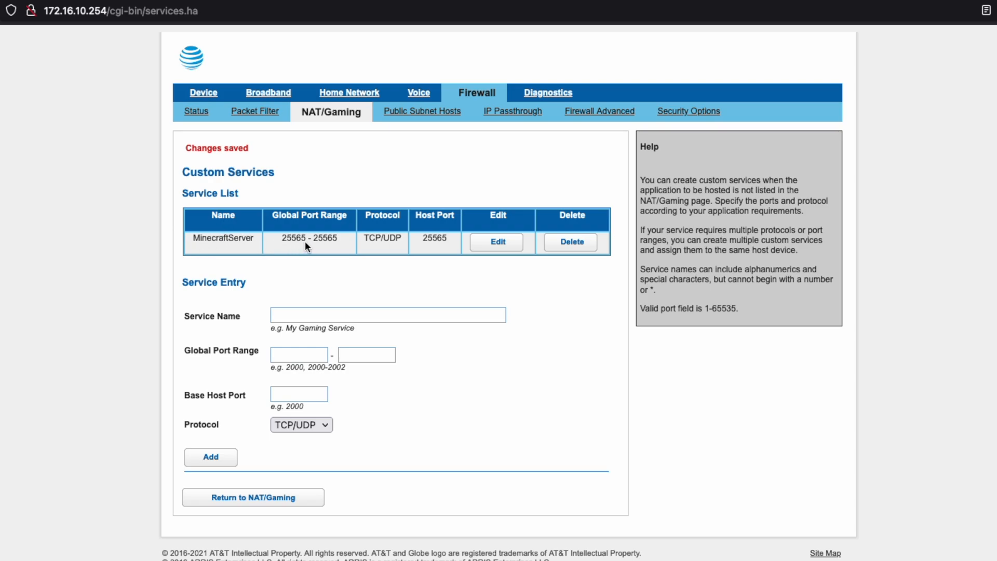
pyautogui.moveTo(252, 184)
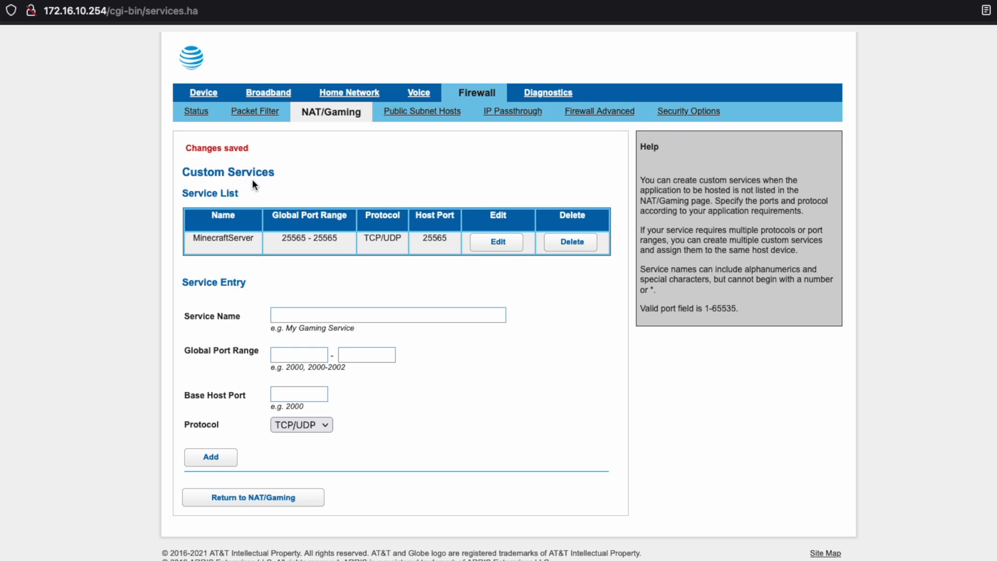
# - Name a new custom service ValheimServer with global port range 2456–2458
pyautogui.click(388, 314)
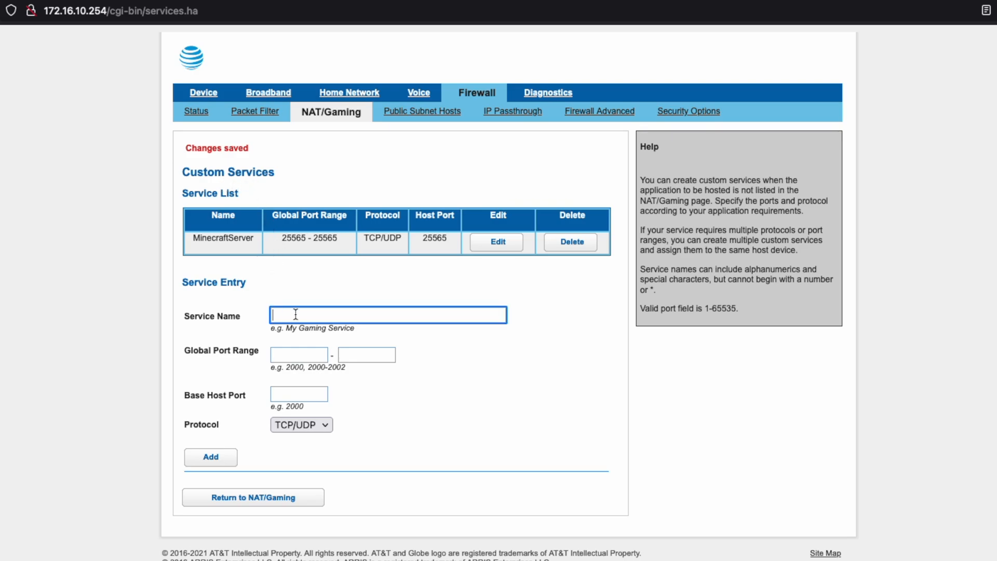
pyautogui.write('V')
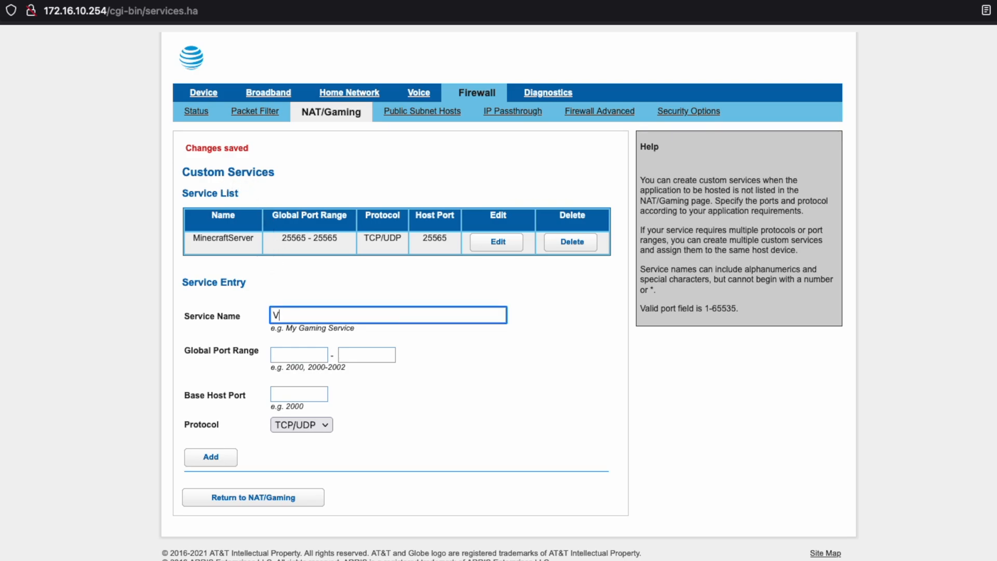
pyautogui.write('alheimServer')
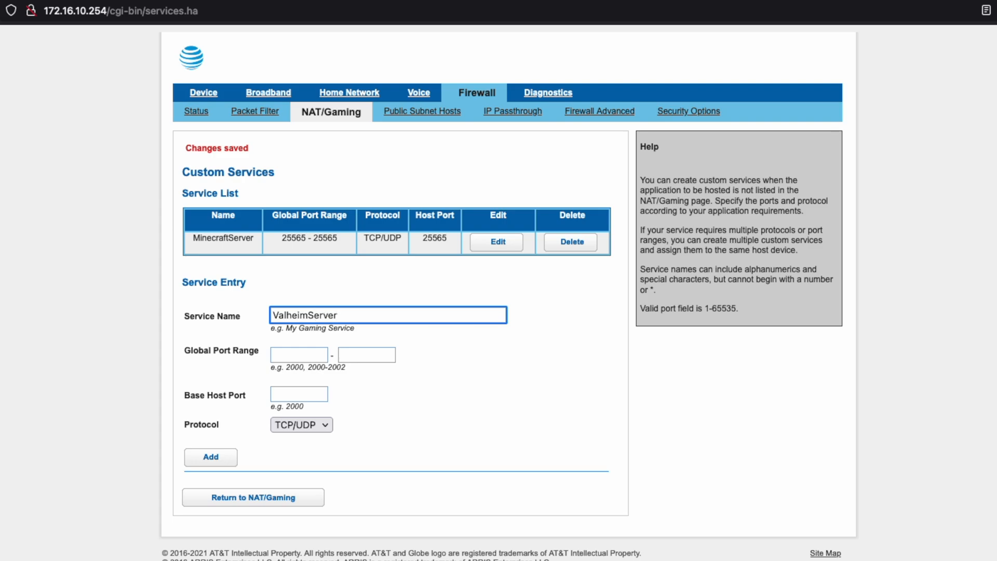
pyautogui.click(299, 355)
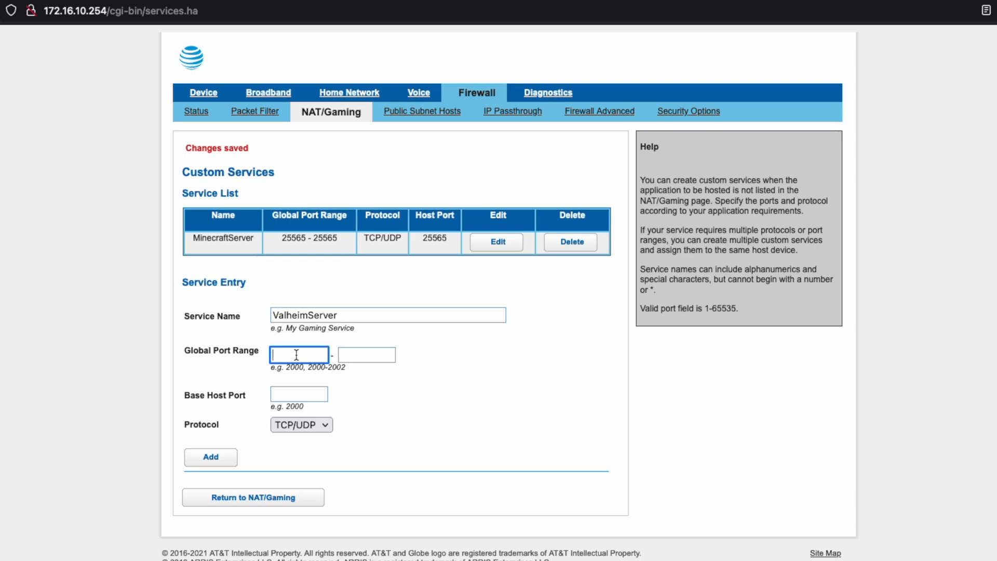
pyautogui.write('2456')
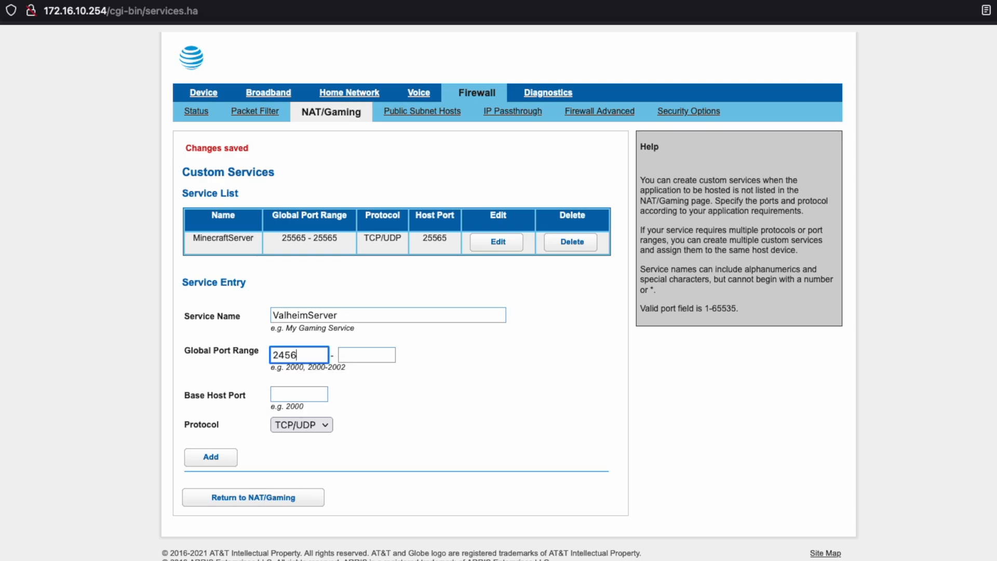
pyautogui.click(367, 354)
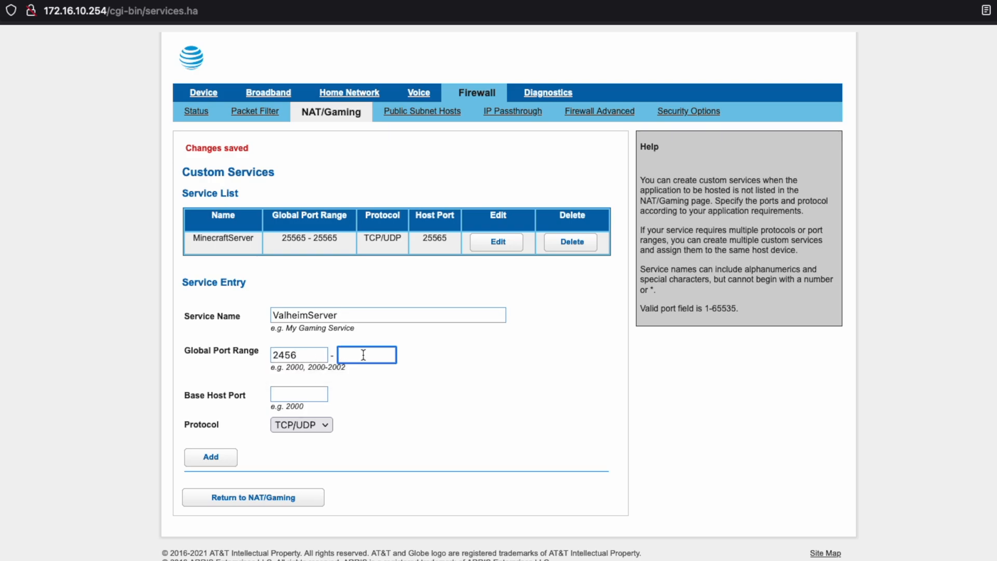
pyautogui.write('245')
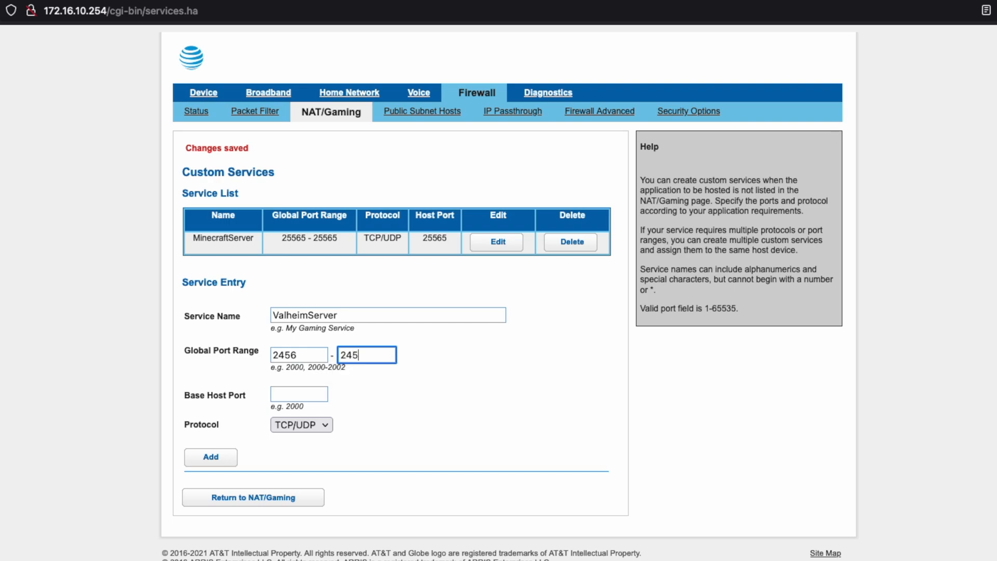
# - Set base host port 2456, save ValheimServer, and return to NAT/Gaming
pyautogui.click(299, 394)
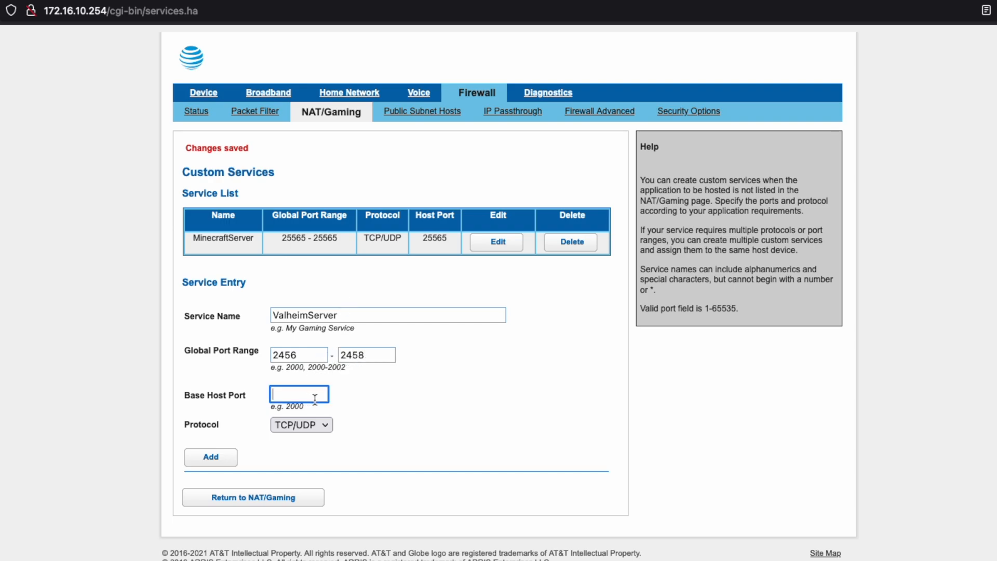
pyautogui.write('2456')
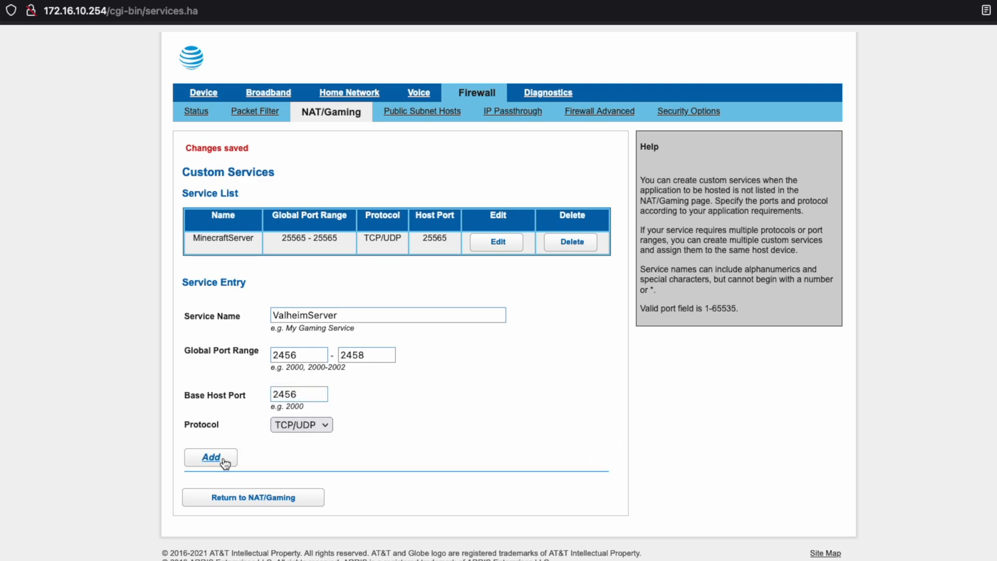
pyautogui.click(210, 456)
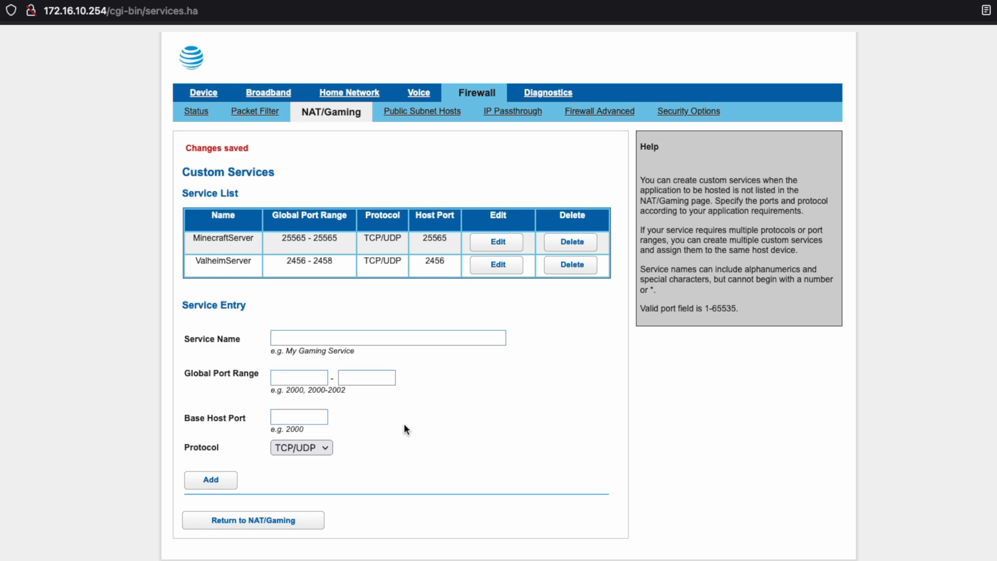
pyautogui.click(388, 337)
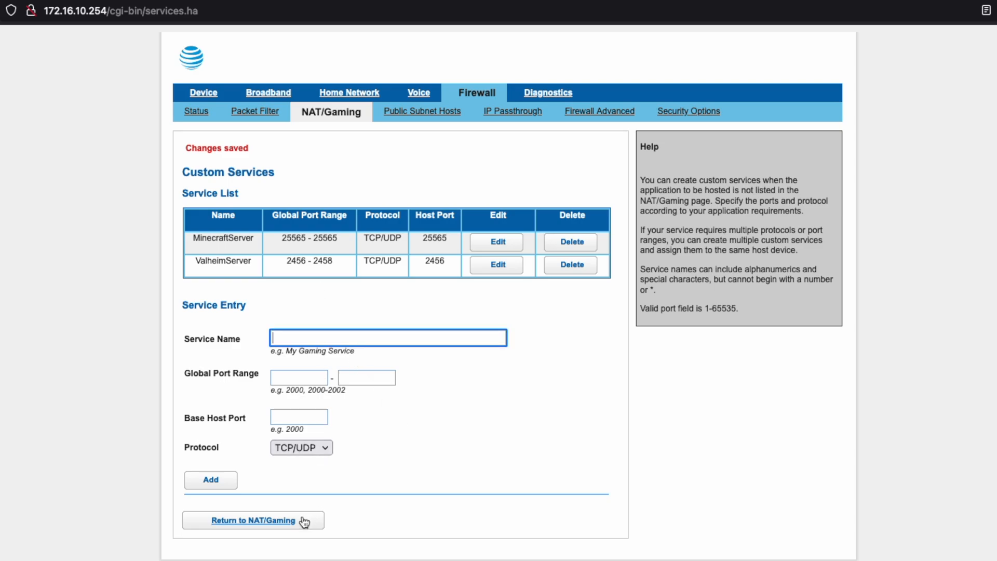
pyautogui.click(253, 520)
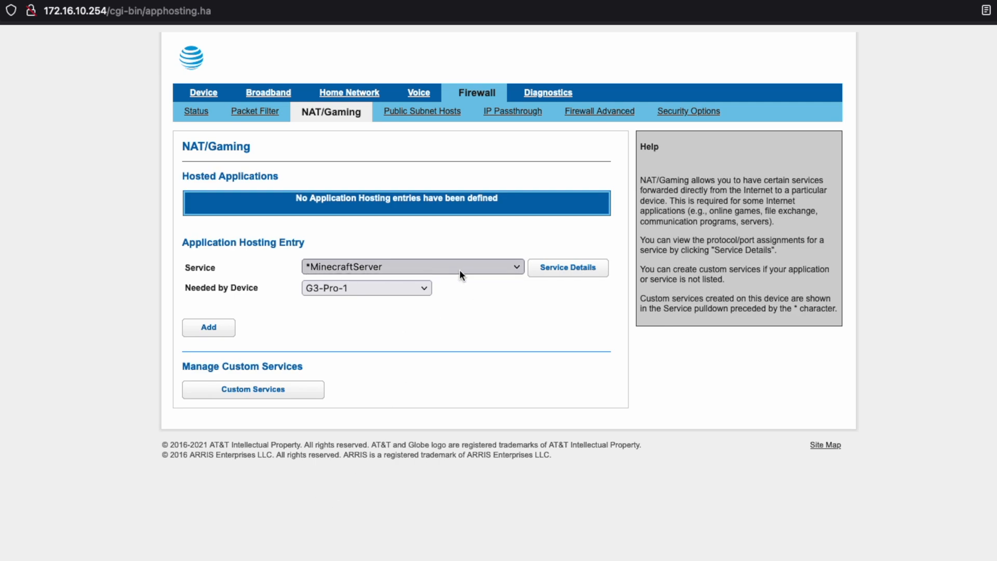
pyautogui.moveTo(425, 277)
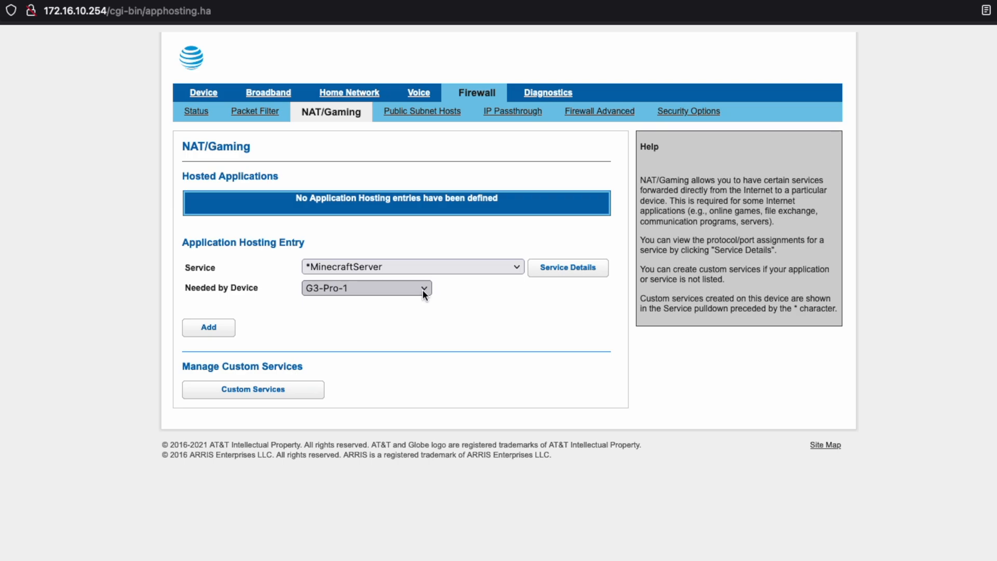
# - Host MinecraftServer (25565) and ValheimServer (2456–2458) on device UCKP
pyautogui.click(366, 288)
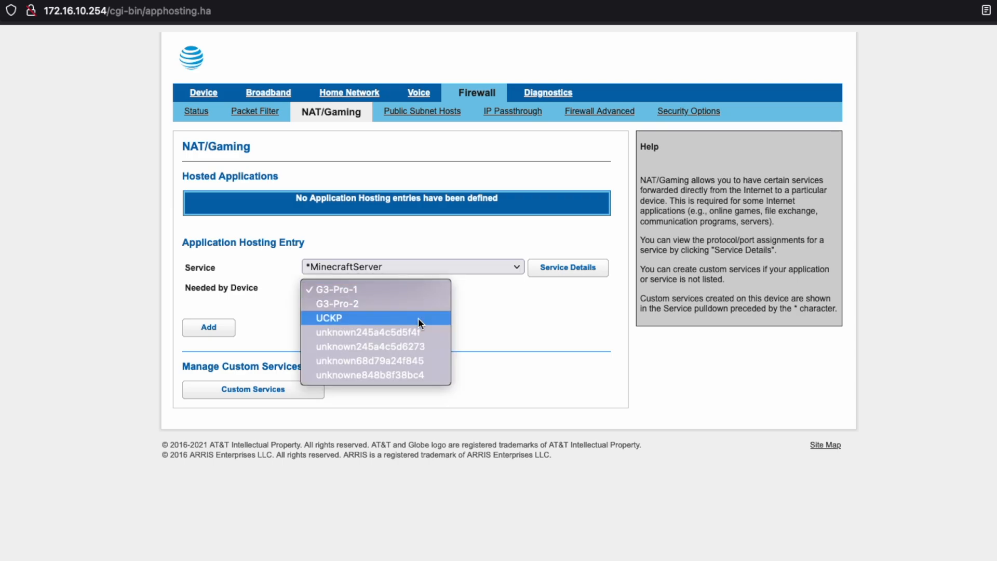
pyautogui.click(328, 318)
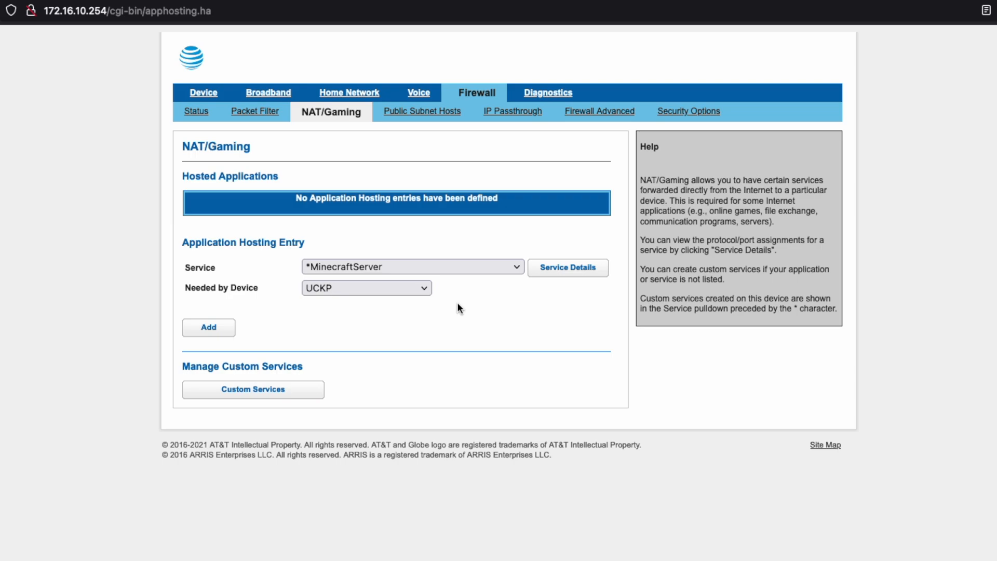
pyautogui.click(208, 327)
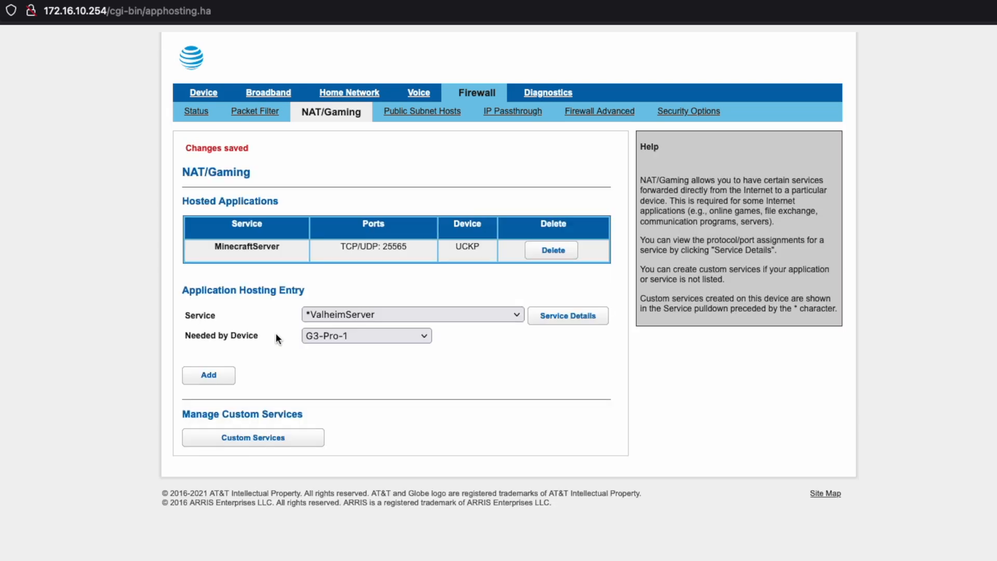
pyautogui.moveTo(459, 250)
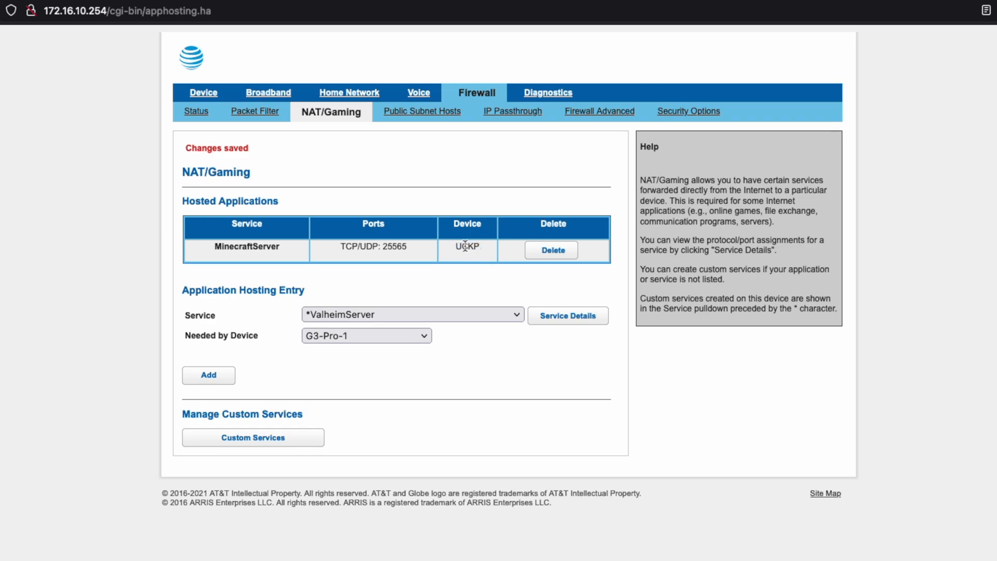
pyautogui.click(365, 335)
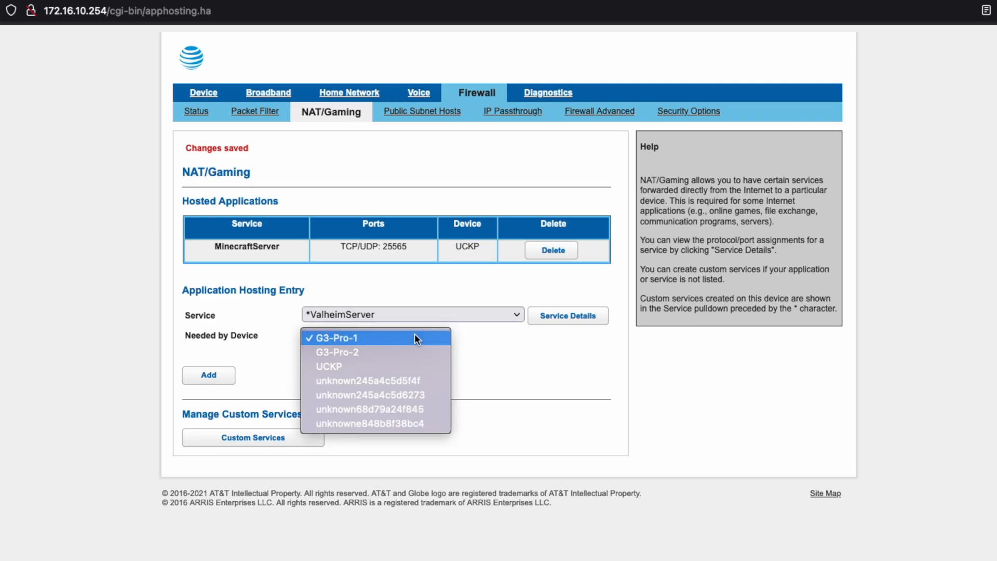
pyautogui.moveTo(359, 366)
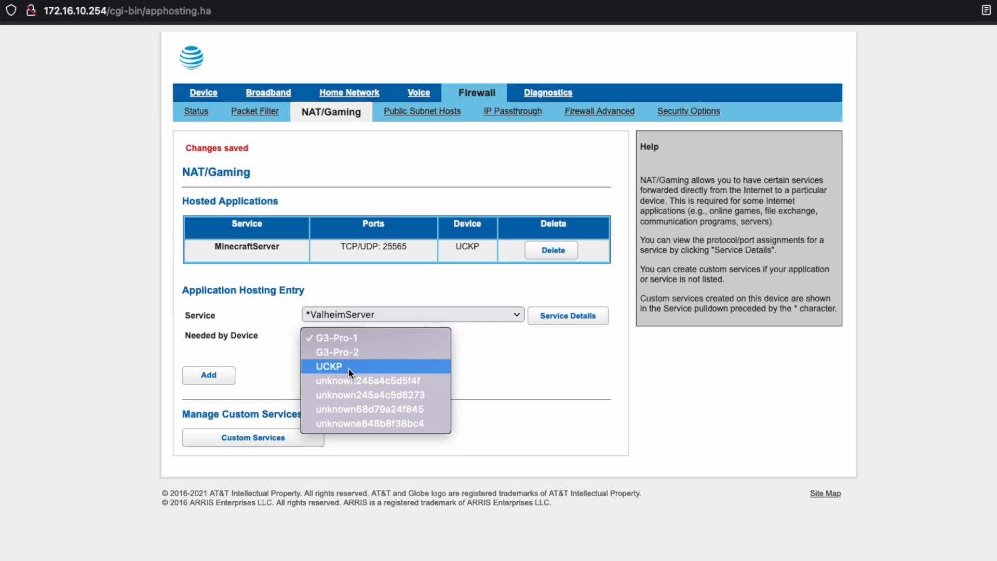
pyautogui.click(329, 366)
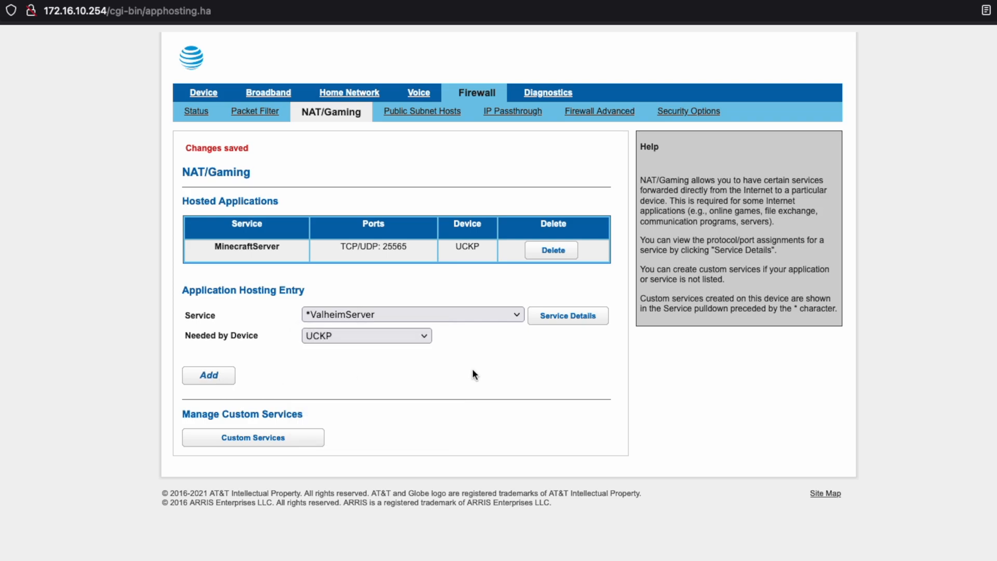
pyautogui.click(208, 375)
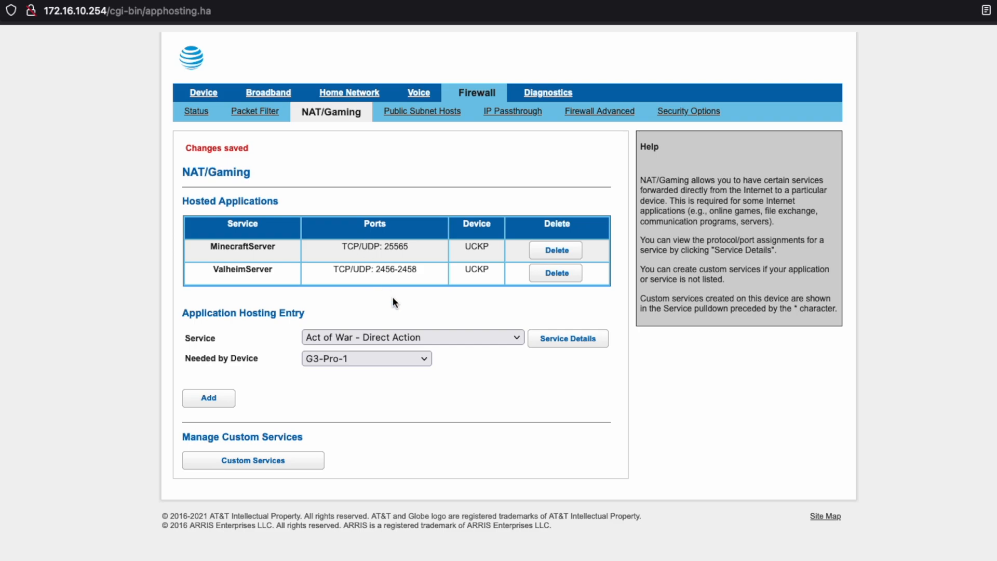
pyautogui.moveTo(417, 405)
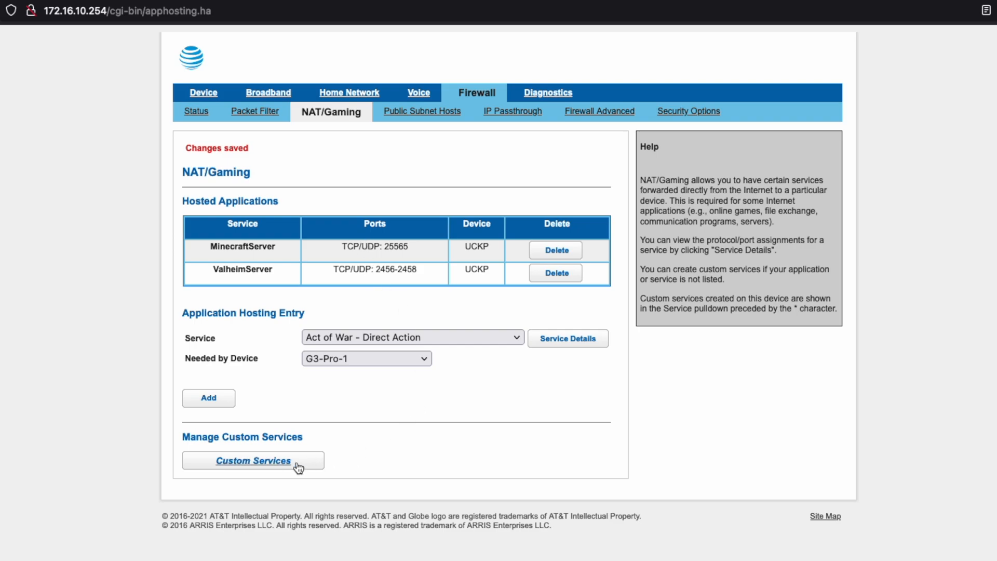
# - Add custom service ArkSurvival on UDP port 27015 with host port 27015
pyautogui.click(253, 461)
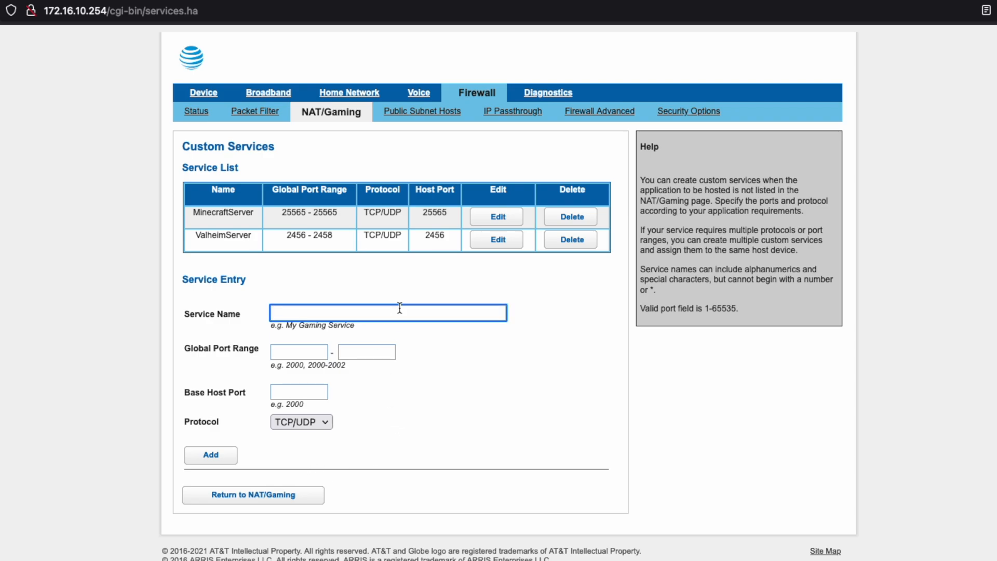
pyautogui.write('ArkSurvival')
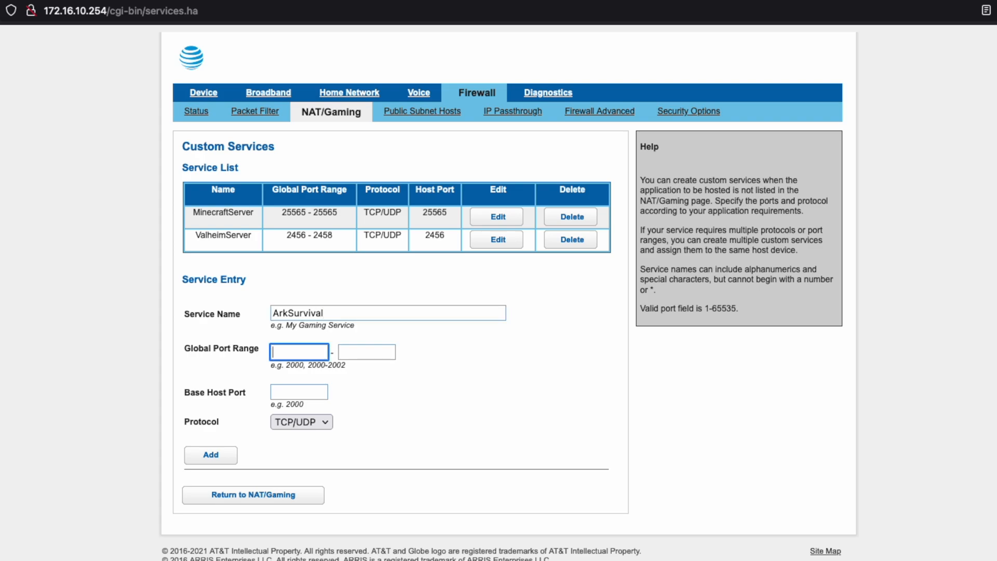
pyautogui.moveTo(436, 340)
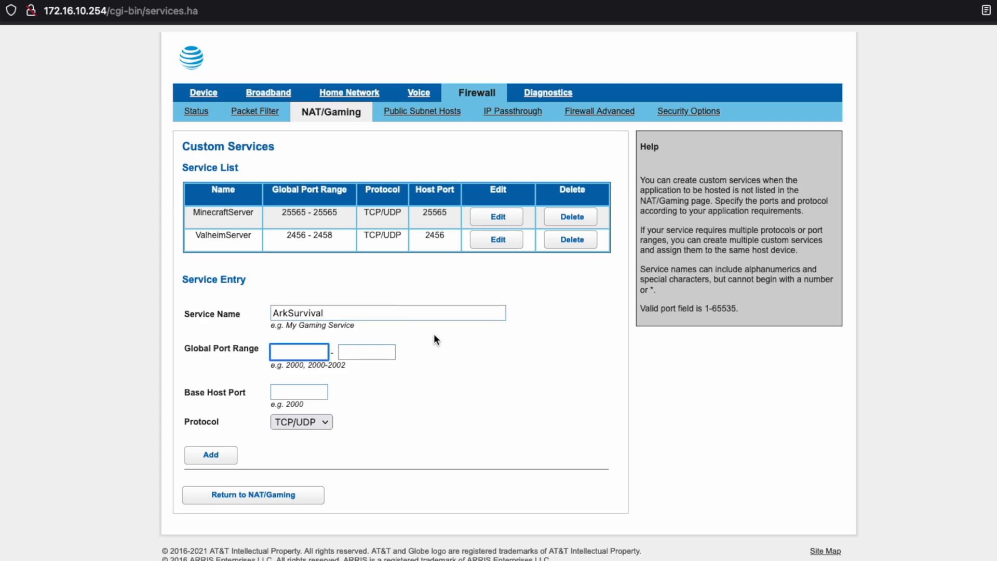
pyautogui.moveTo(528, 372)
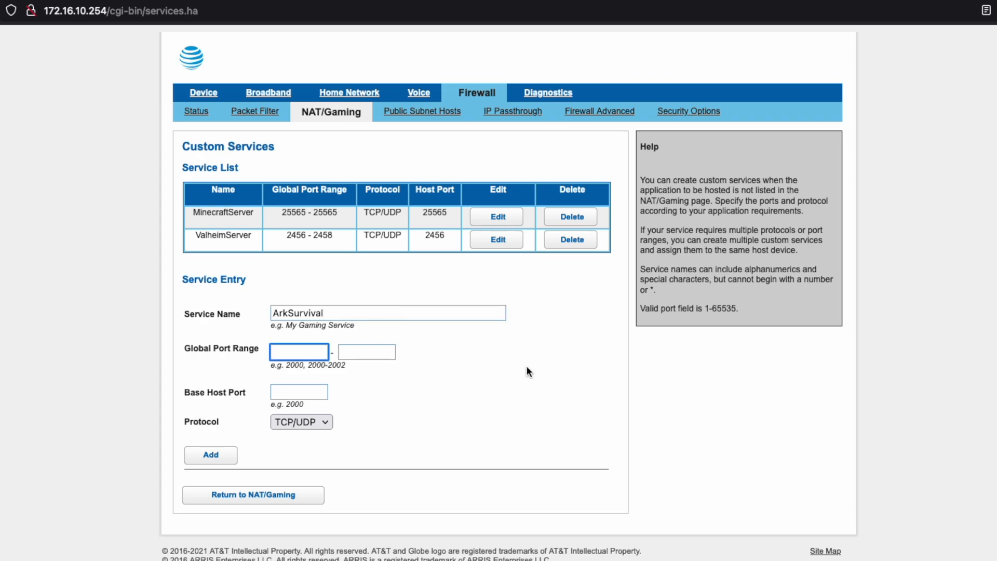
pyautogui.write('27015')
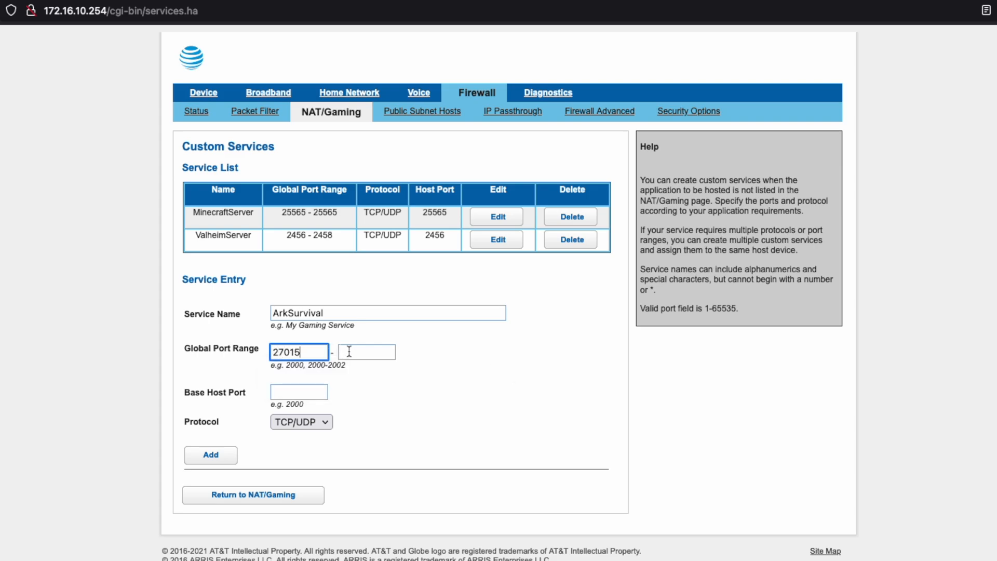
pyautogui.write('271')
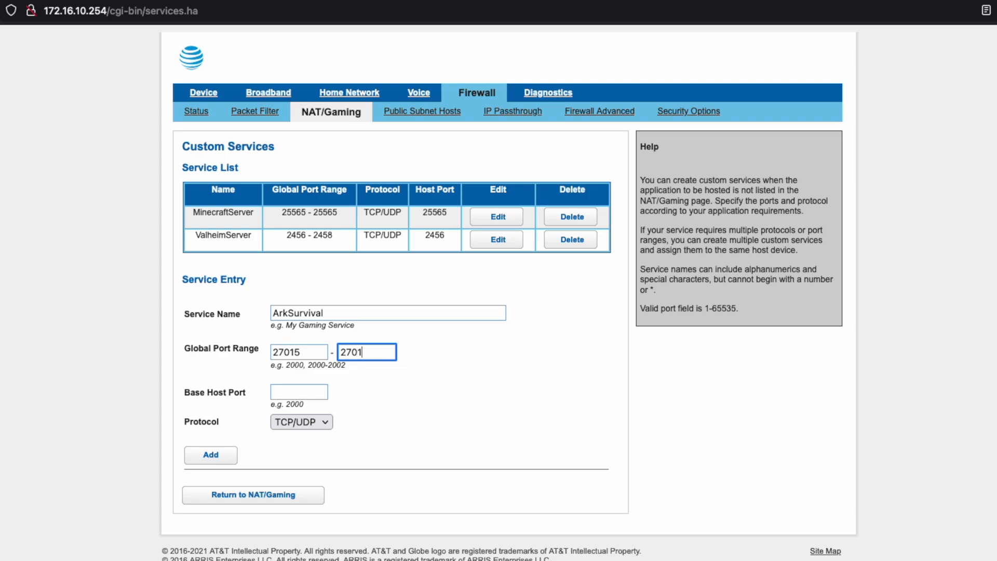
pyautogui.write('27')
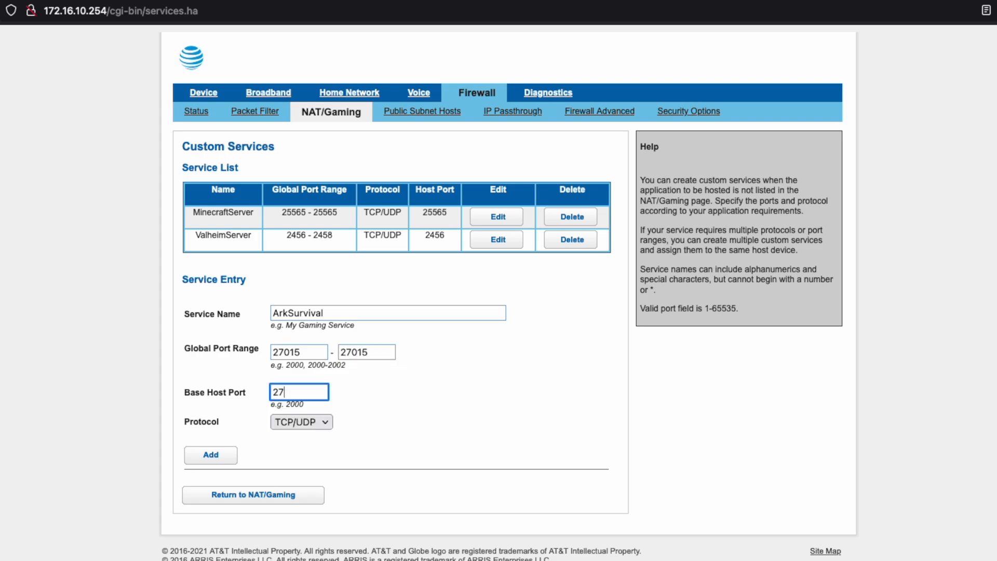
pyautogui.click(301, 422)
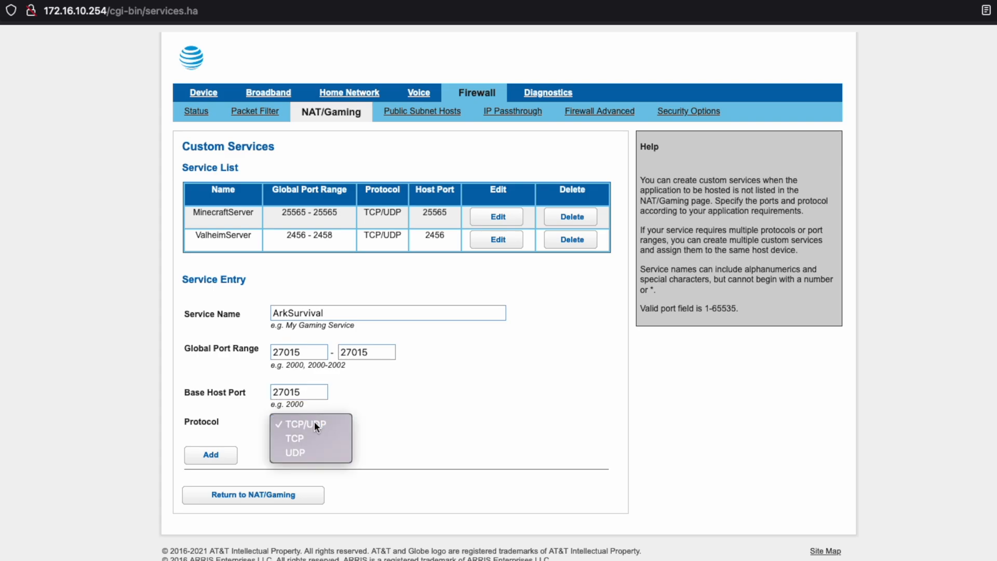
pyautogui.click(295, 453)
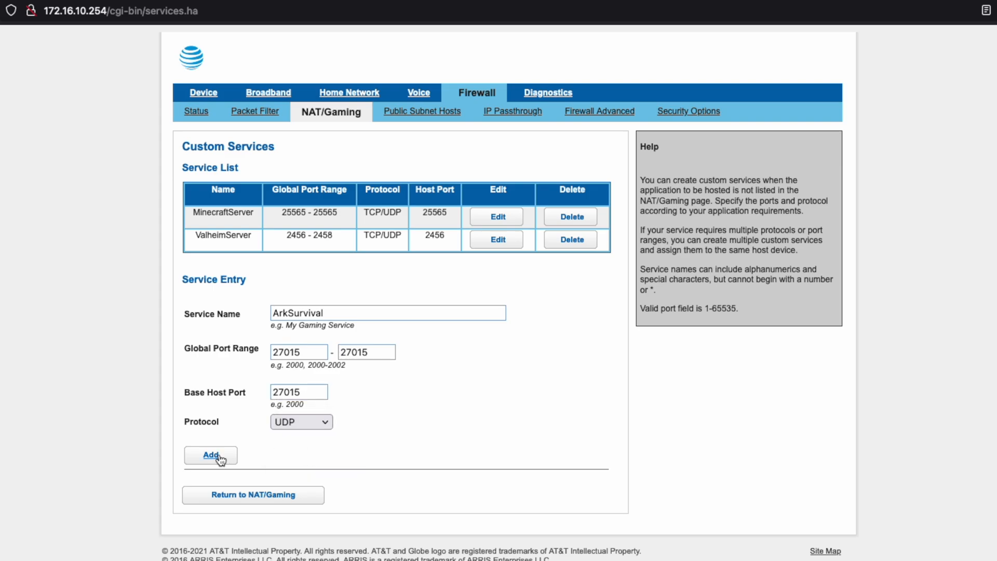
pyautogui.click(211, 455)
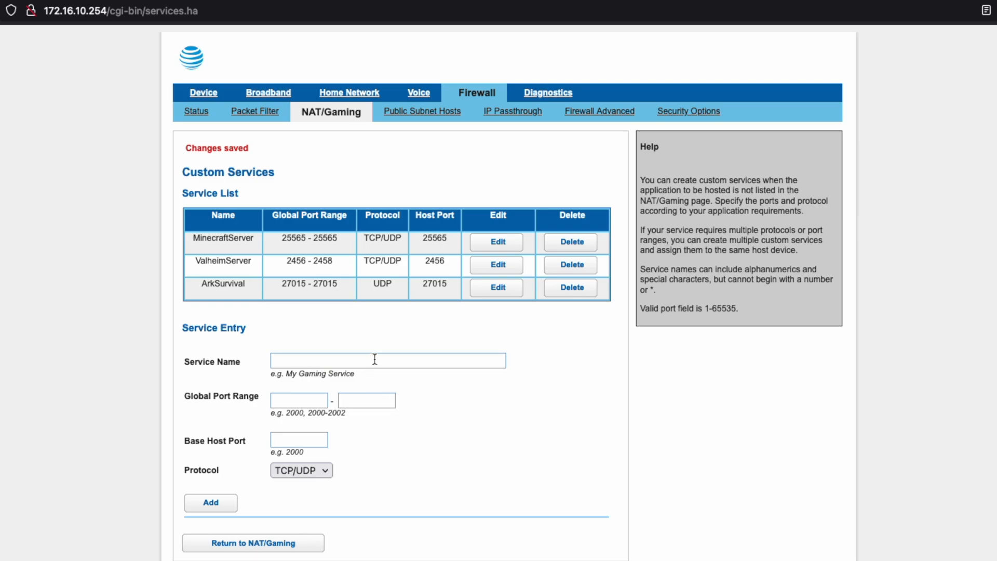
# - Add custom service ArkSurvivalGameClientPort on UDP port 7777 with host port 7777
pyautogui.click(388, 360)
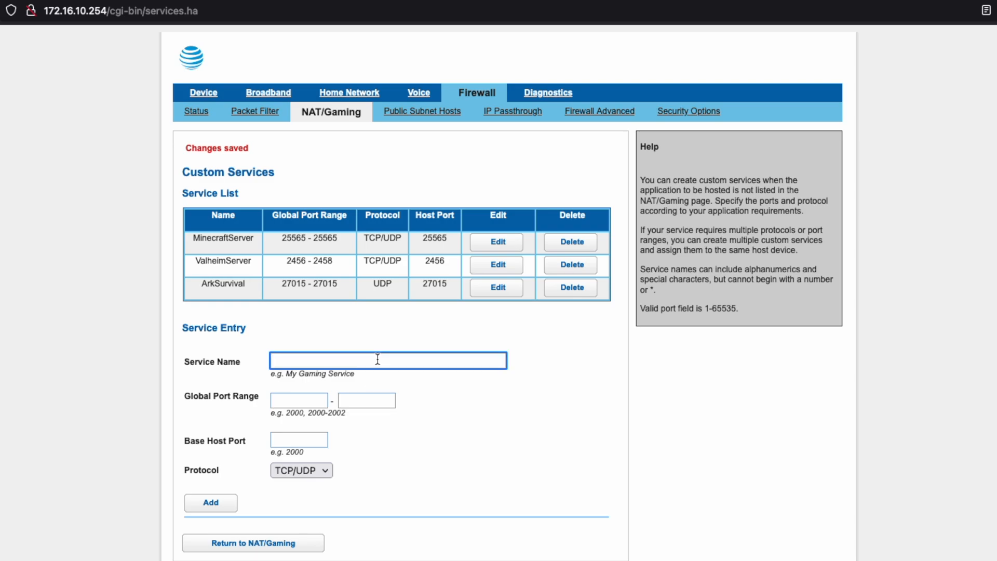
pyautogui.write('ArkSurvivalGameClientPor')
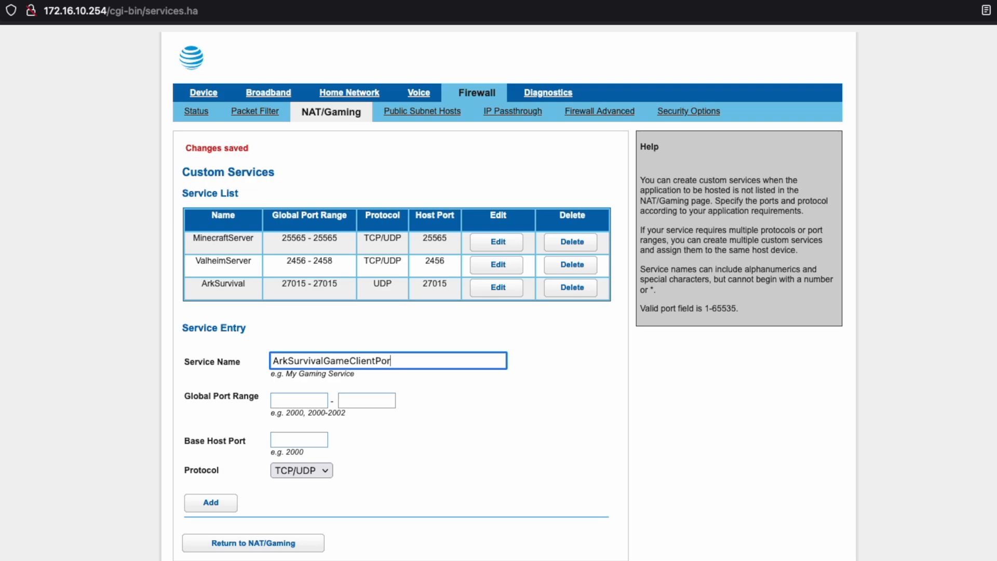
pyautogui.click(299, 400)
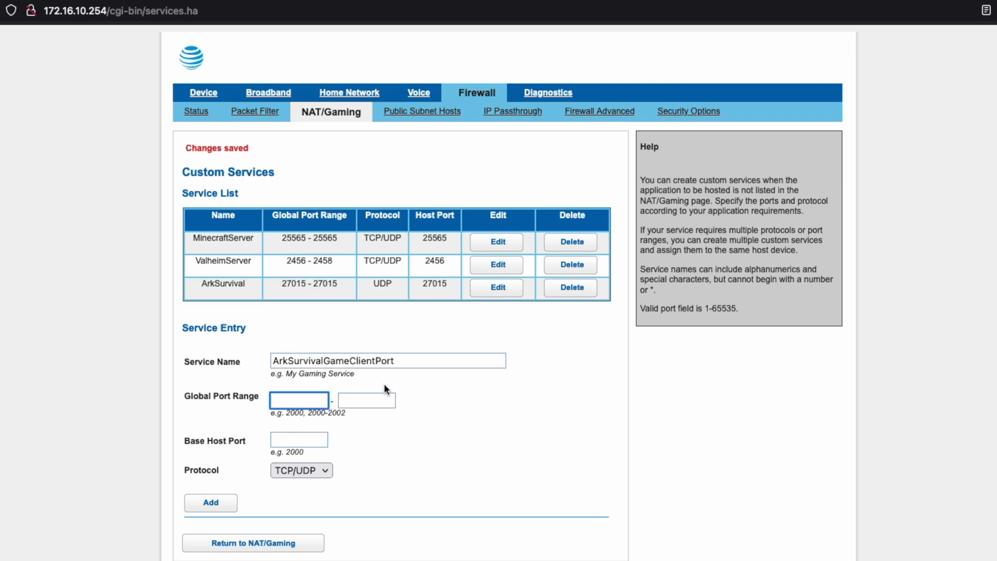
pyautogui.write('7777')
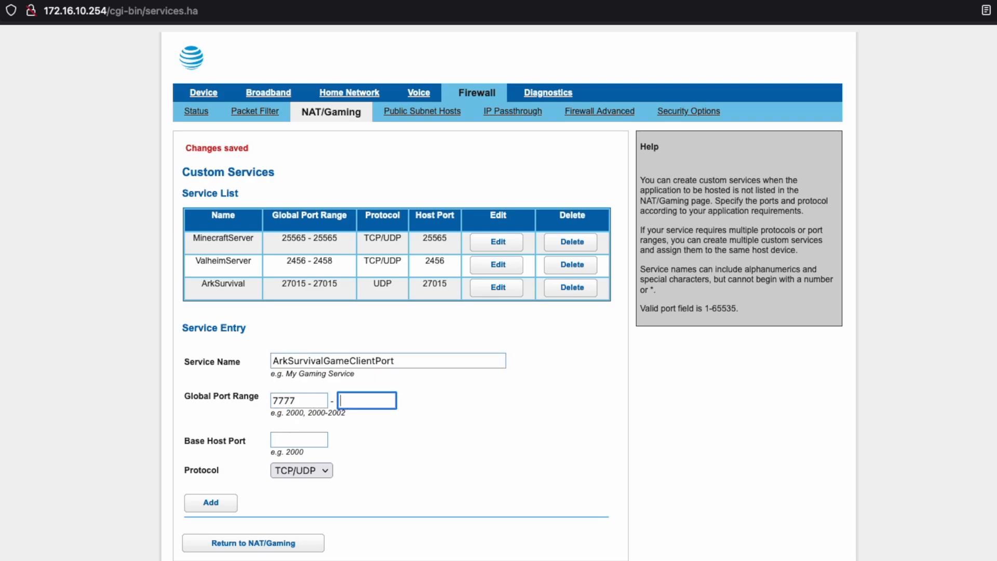
pyautogui.write('7777')
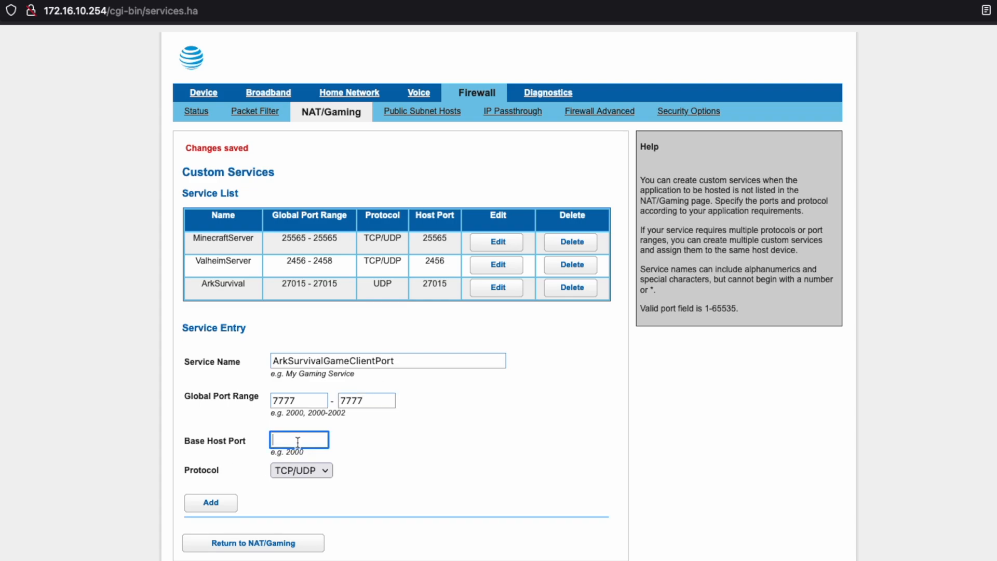
pyautogui.write('7777')
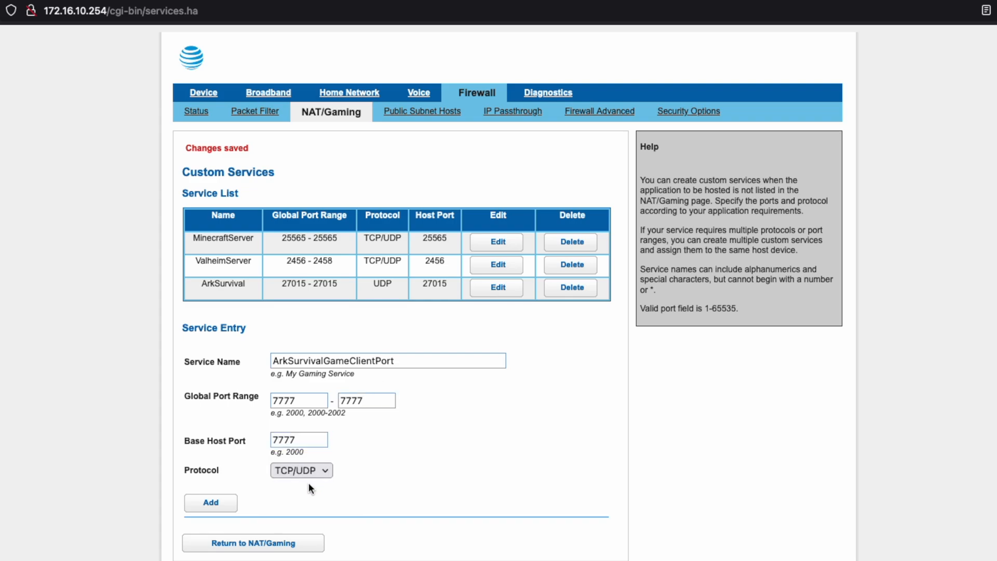
pyautogui.click(300, 470)
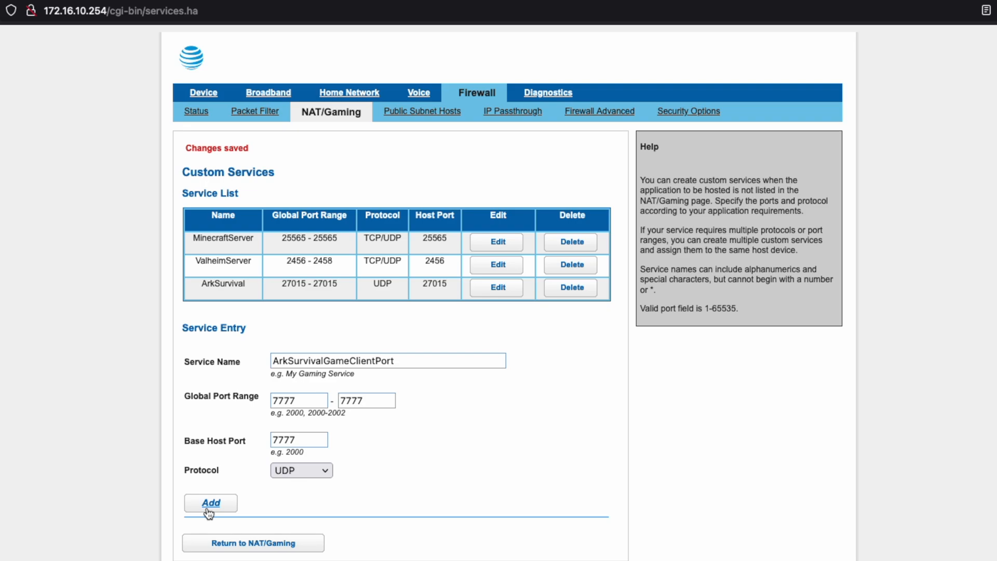
pyautogui.click(210, 503)
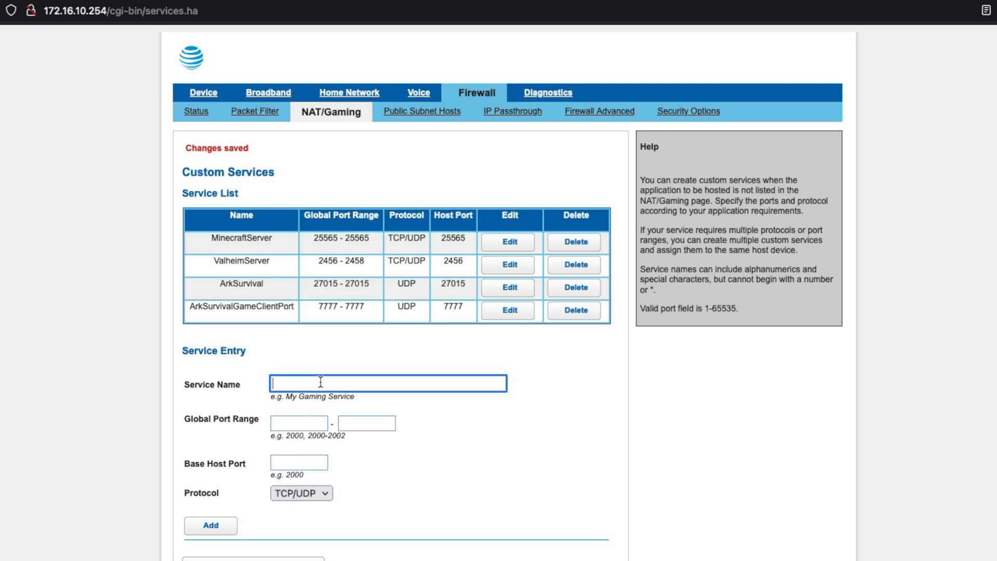
# - Add custom service ArkSurvivalSocketPort on UDP port 7778 with host port 7778
pyautogui.write('A')
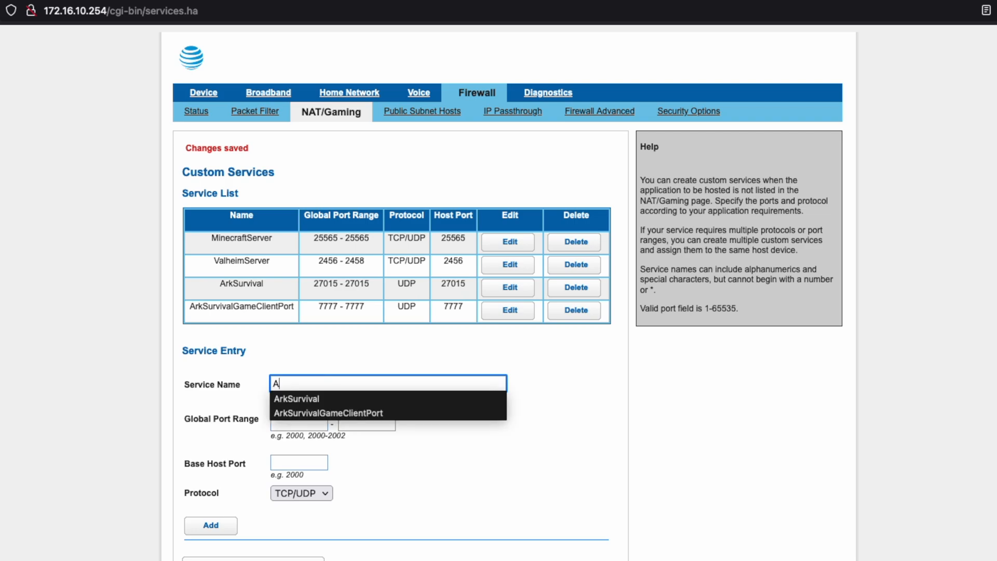
pyautogui.write('rkSurvivalSocketP')
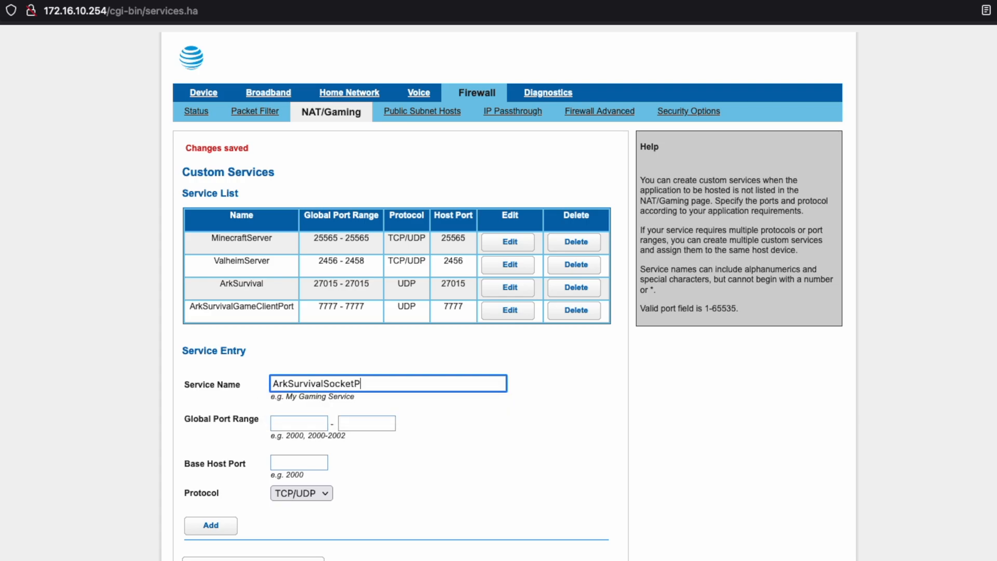
pyautogui.click(299, 423)
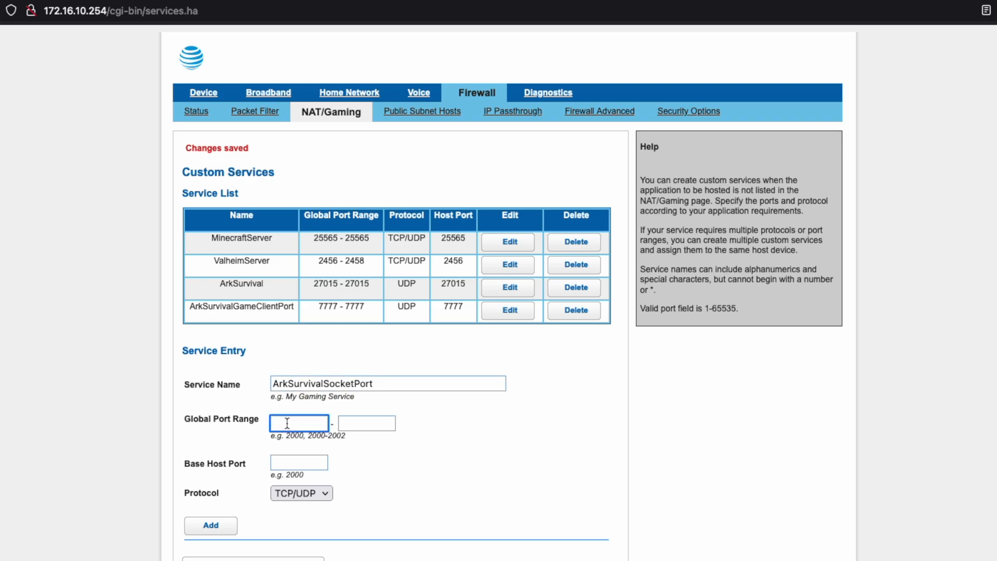
pyautogui.write('7778')
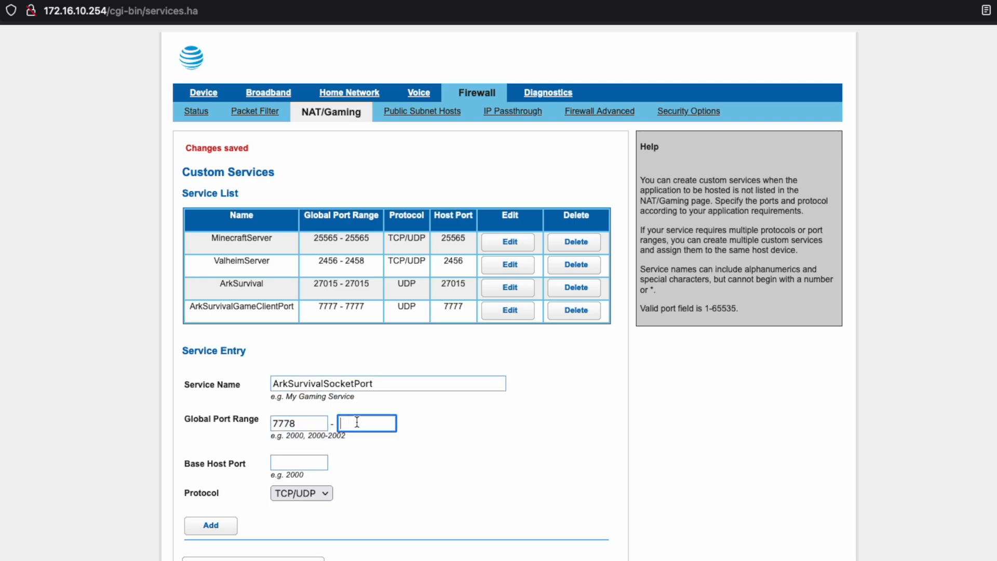
pyautogui.write('7778')
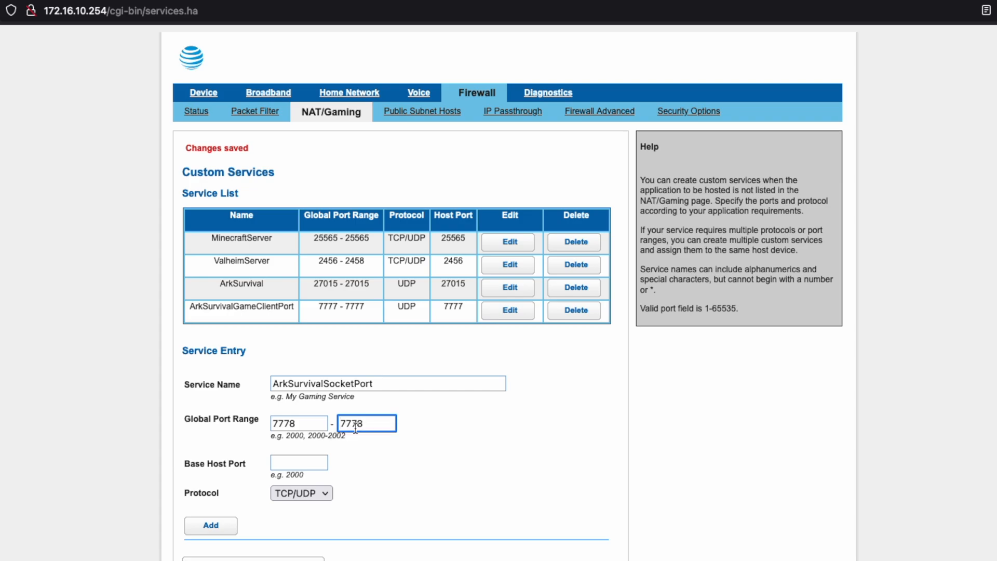
pyautogui.write('7778')
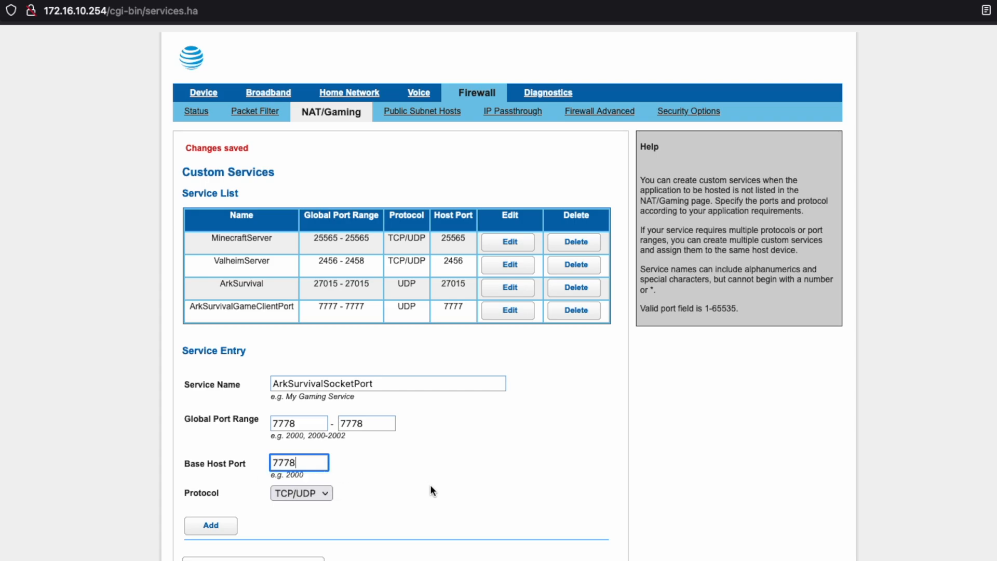
pyautogui.click(301, 493)
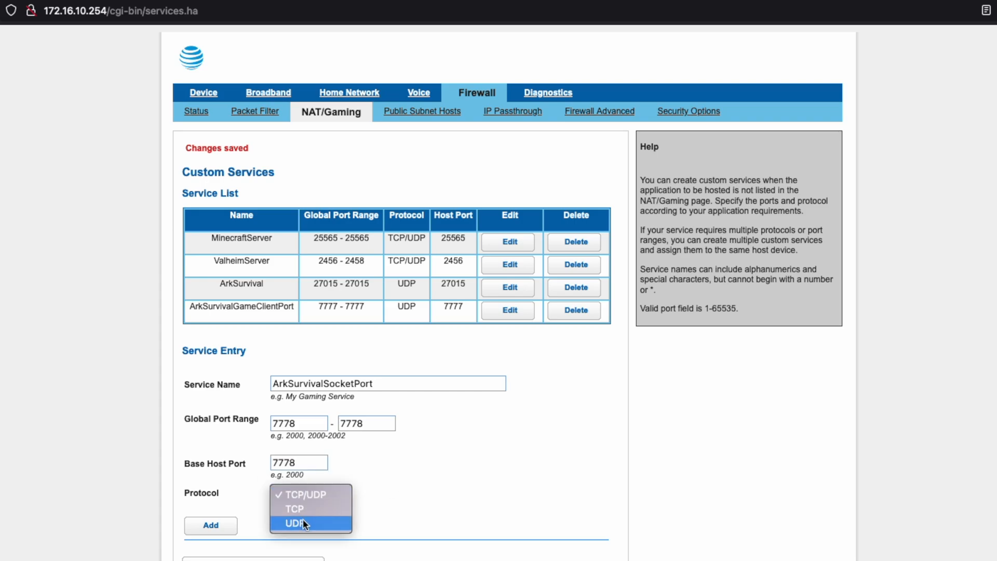
pyautogui.click(211, 525)
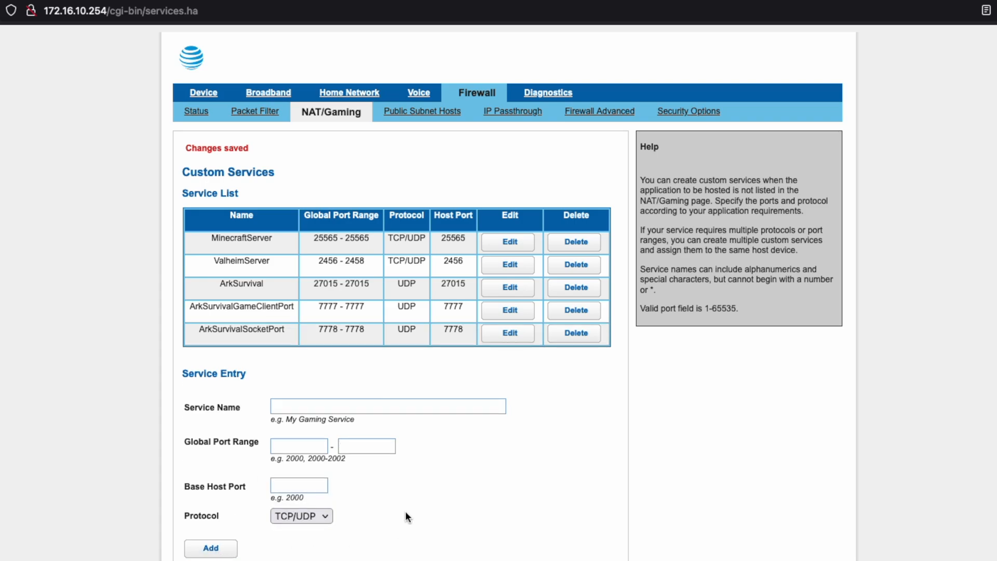
pyautogui.moveTo(446, 488)
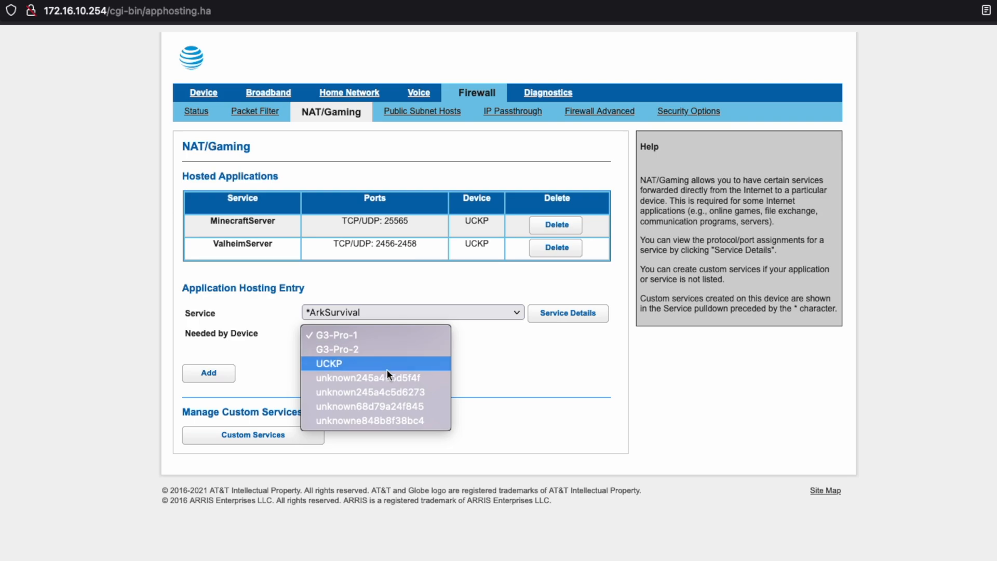
pyautogui.moveTo(386, 372)
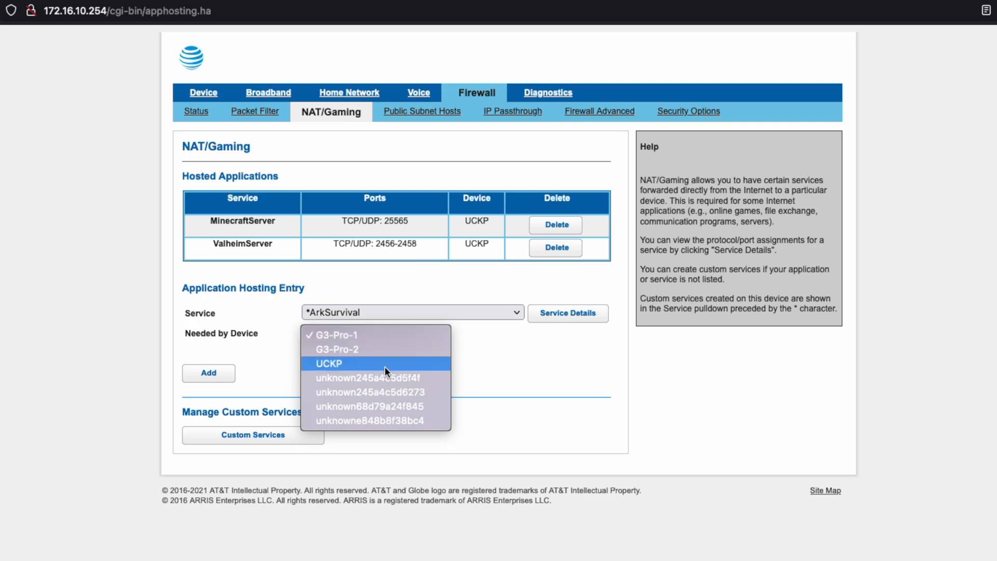
pyautogui.moveTo(387, 392)
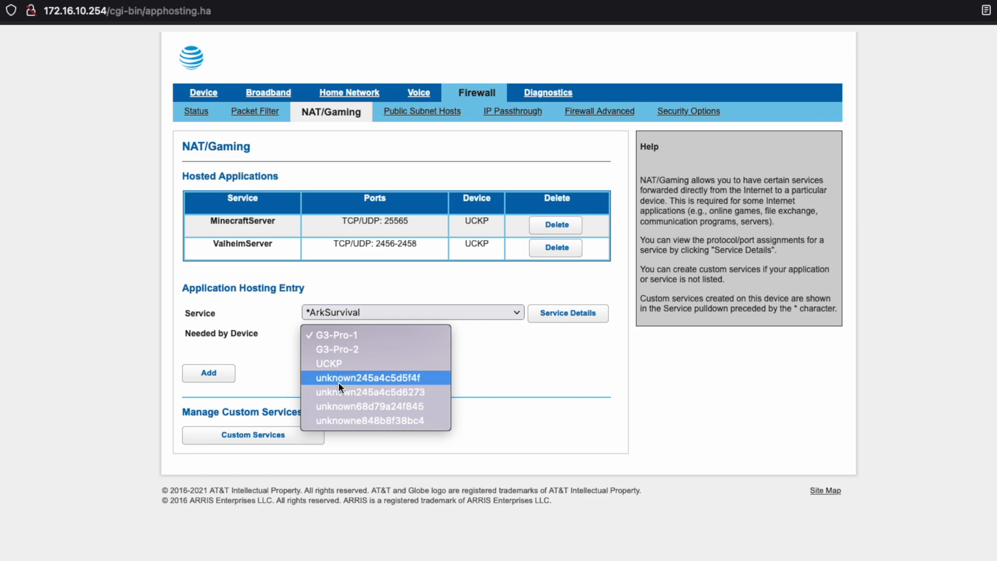
pyautogui.moveTo(368, 389)
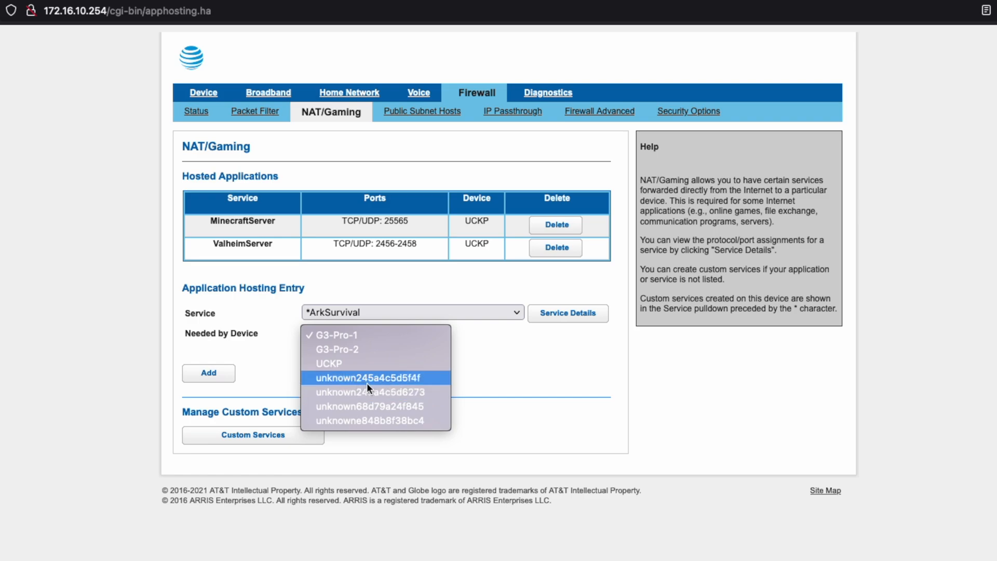
pyautogui.moveTo(388, 391)
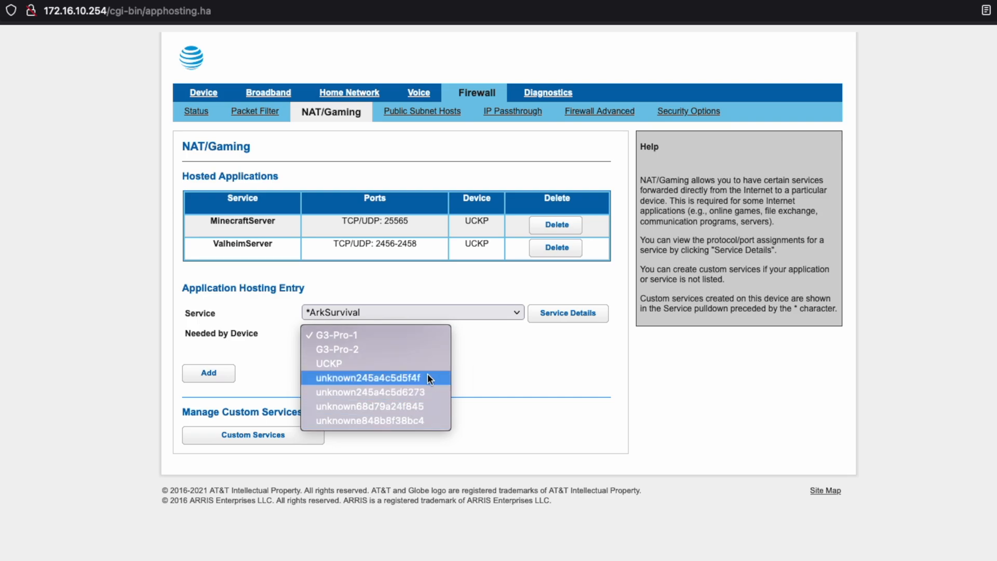
# - Assign the ArkSurvival service to device unknown245a4c5d5f4f
pyautogui.click(335, 335)
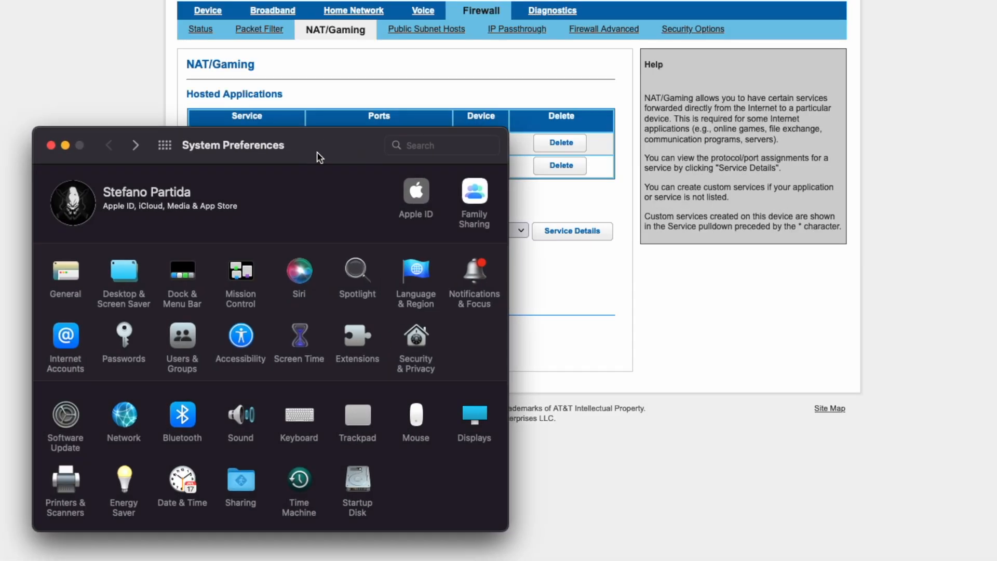
# - Read the Ethernet adapter's MAC address under Network's Hardware tab, then close System Preferences
pyautogui.moveTo(318, 157); pyautogui.dragTo(424, 154)
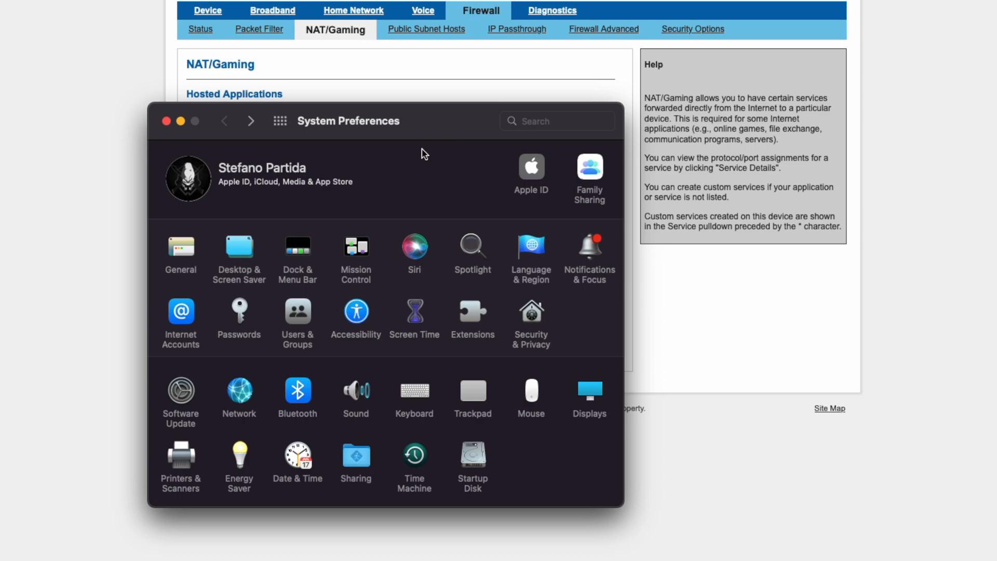
pyautogui.click(238, 390)
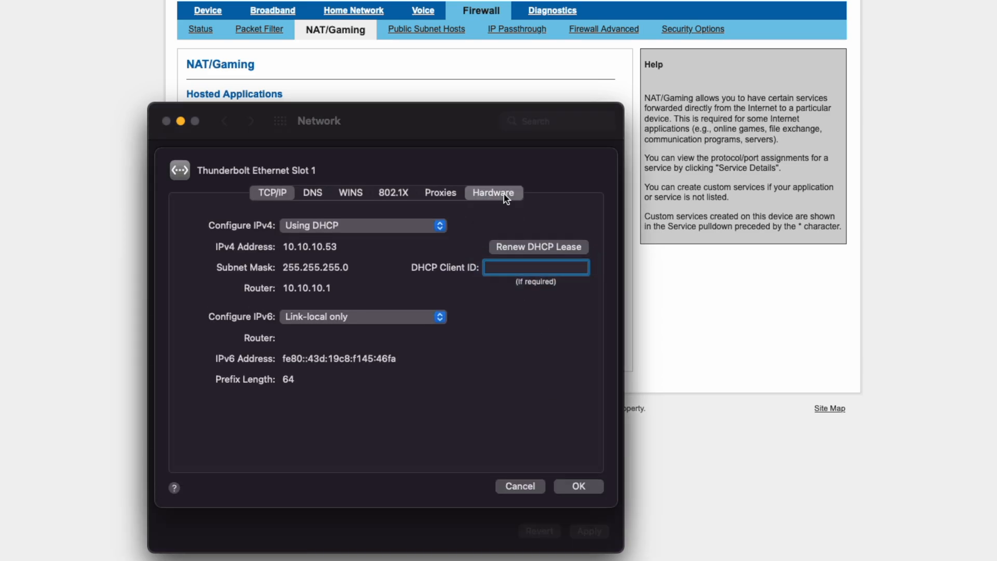
pyautogui.click(493, 193)
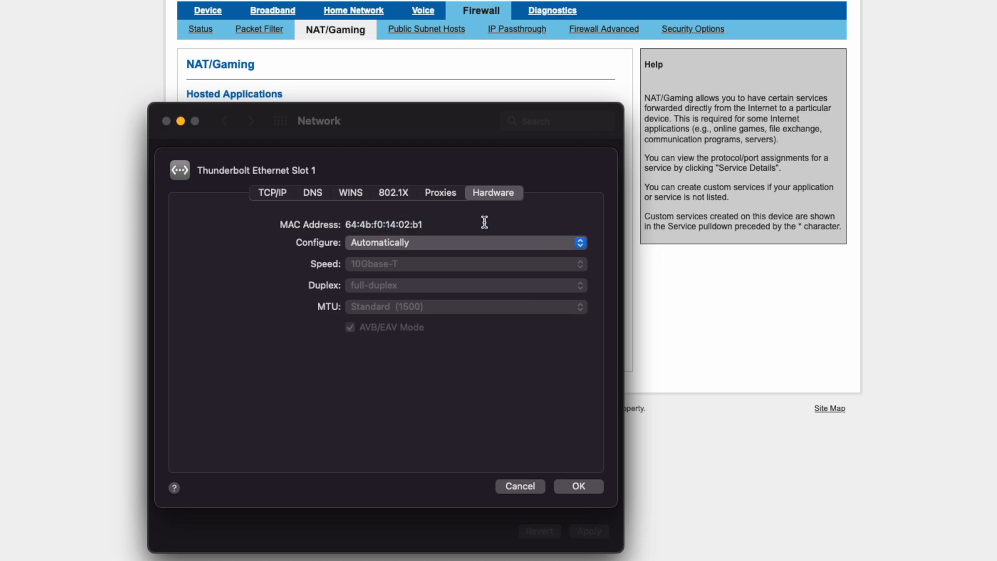
pyautogui.moveTo(510, 439)
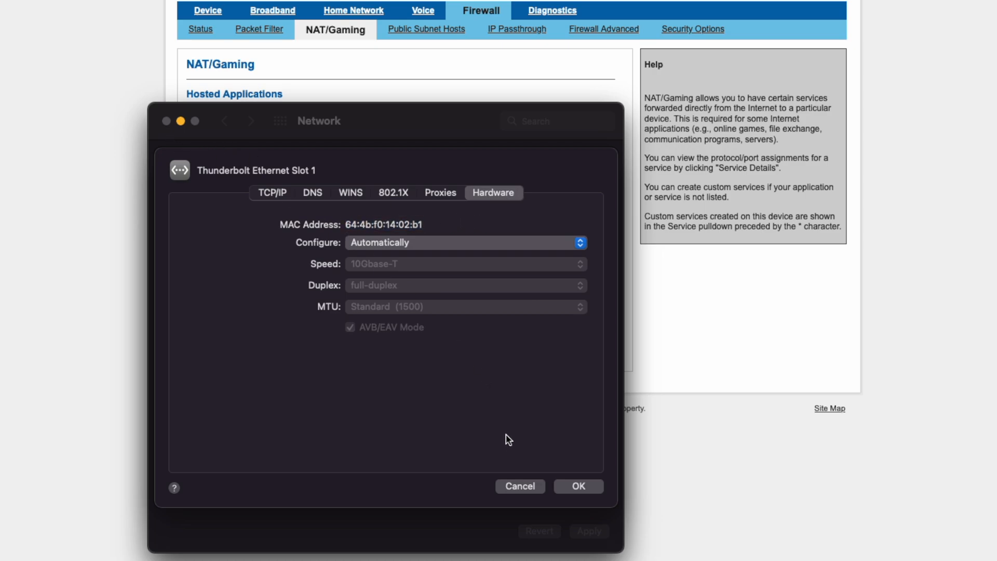
pyautogui.moveTo(473, 158)
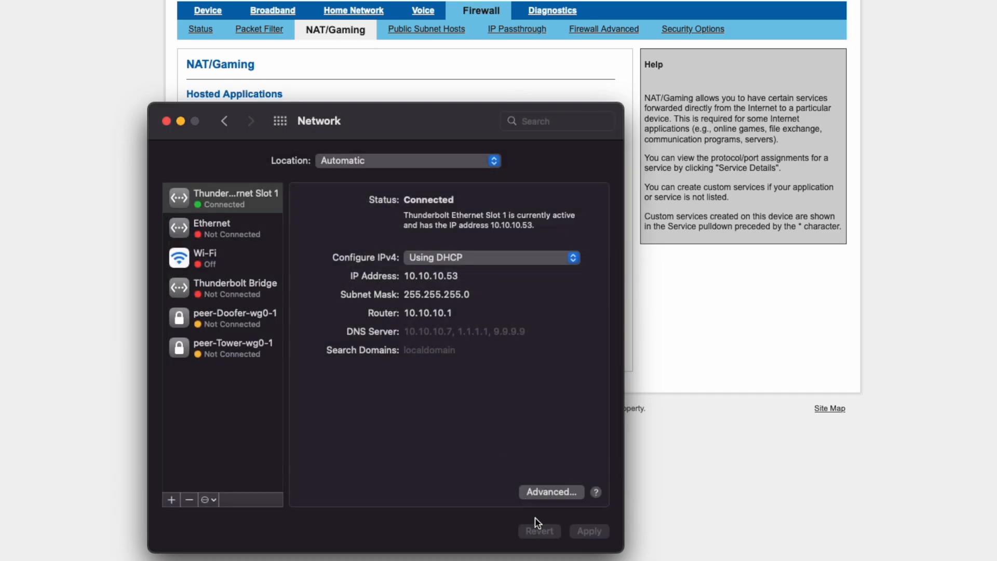
pyautogui.click(166, 121)
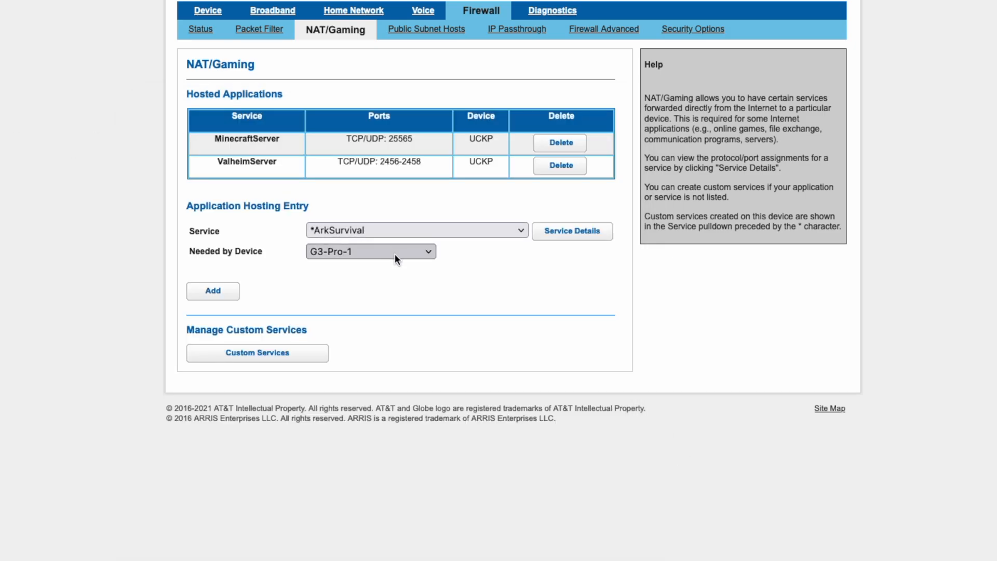
# - Add an ArkSurvival (UDP 27015) hosted application for device unknown245a4c5d5f4f
pyautogui.click(370, 251)
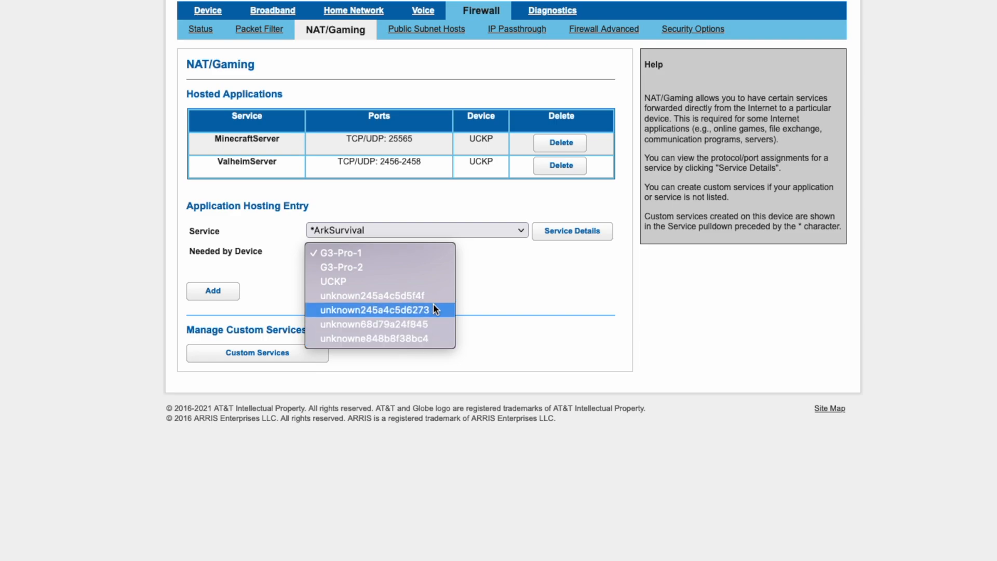
pyautogui.click(376, 295)
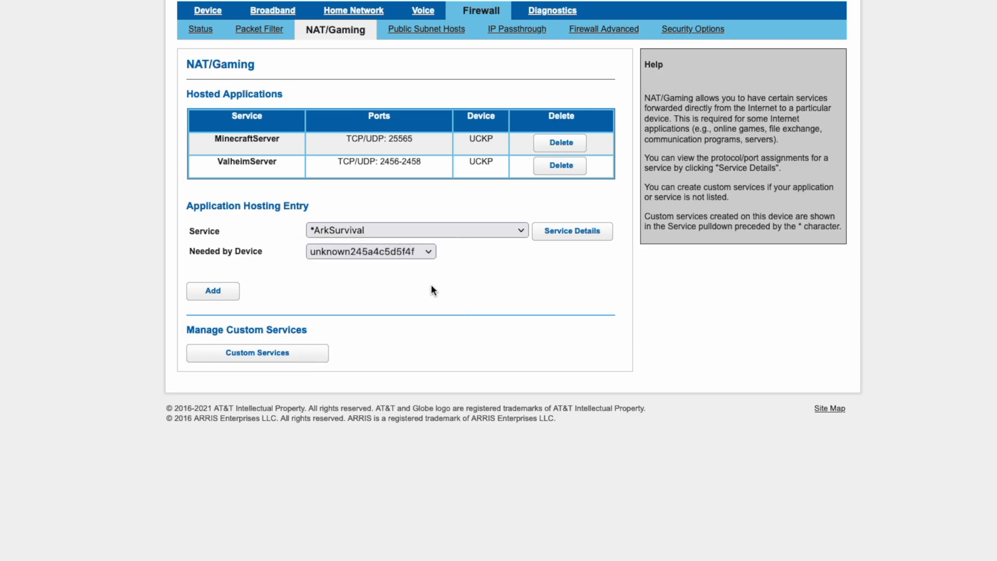
pyautogui.click(213, 291)
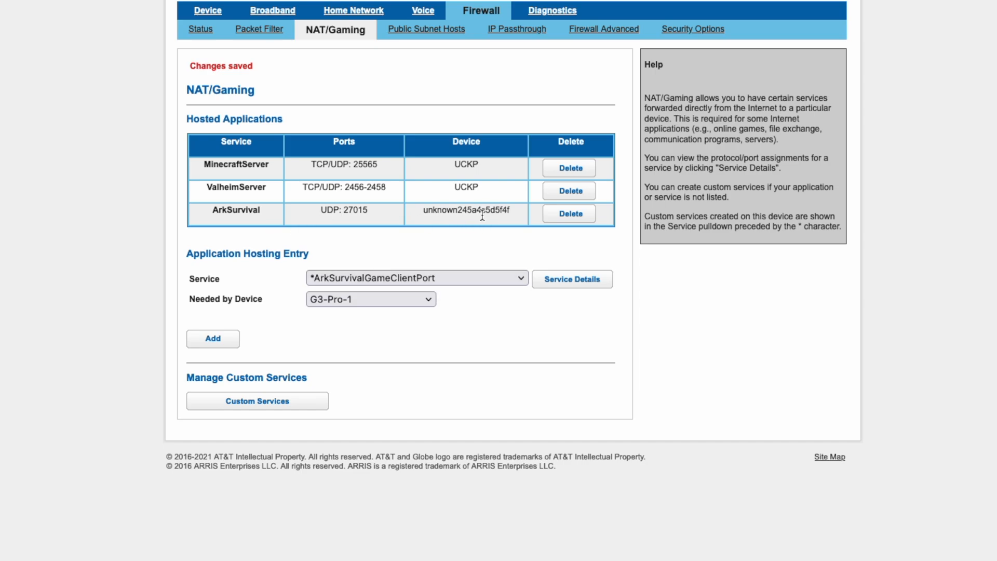
pyautogui.moveTo(451, 237)
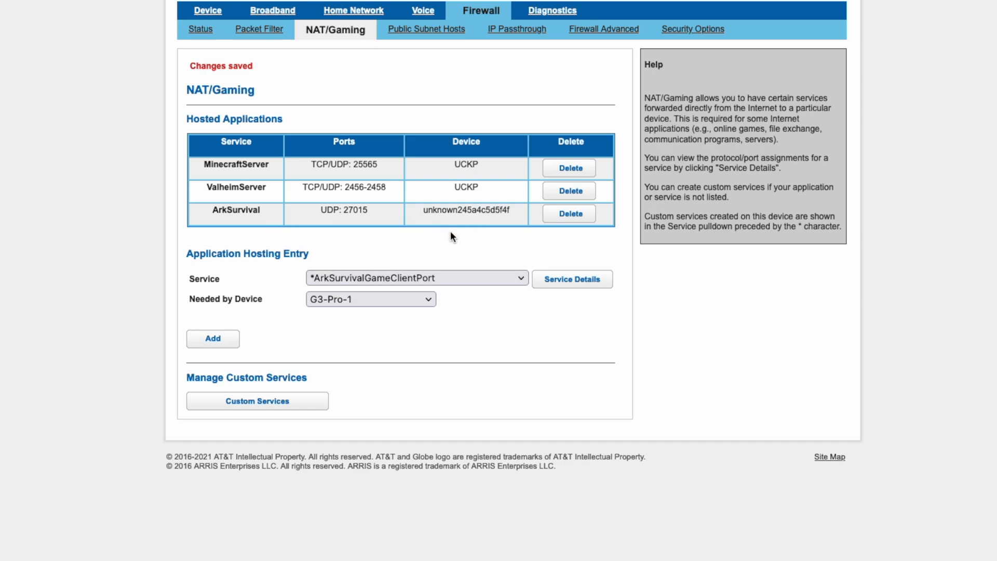
pyautogui.moveTo(465, 240)
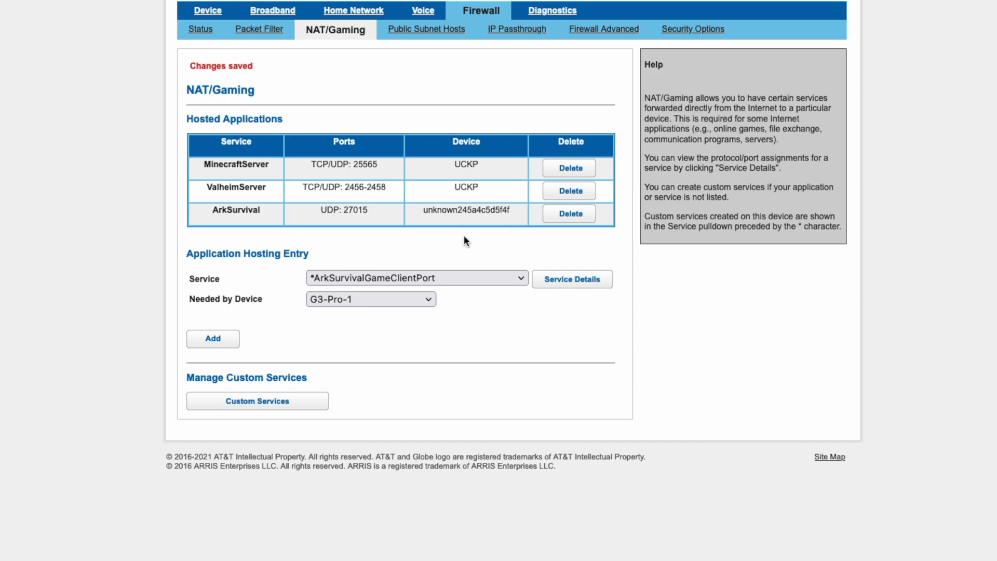
pyautogui.moveTo(507, 230)
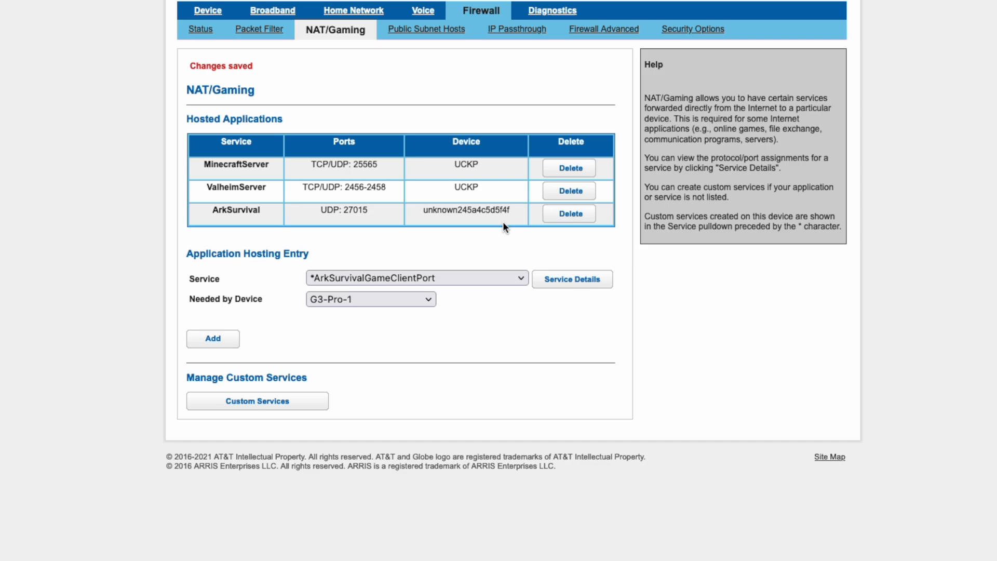
pyautogui.click(416, 278)
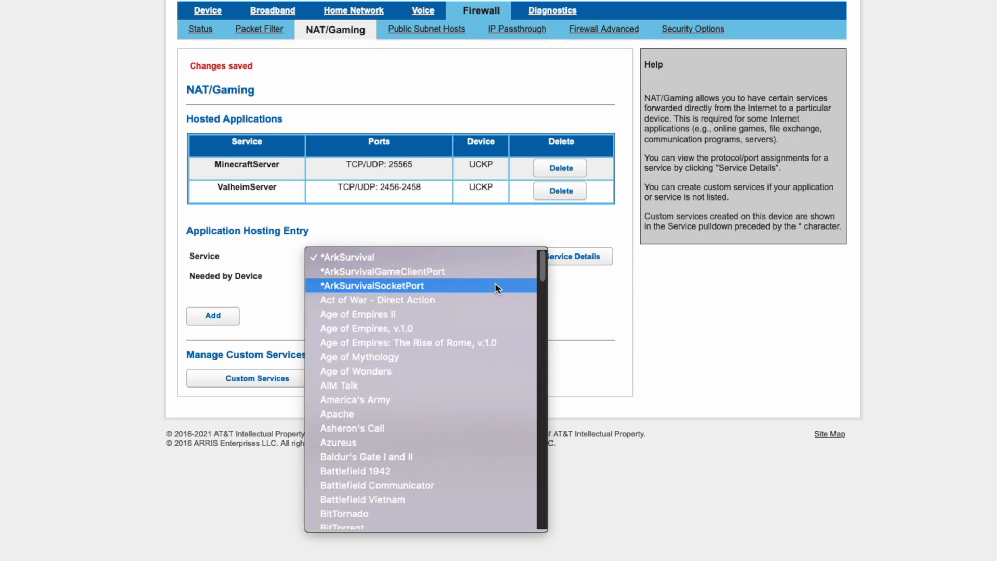
pyautogui.click(383, 272)
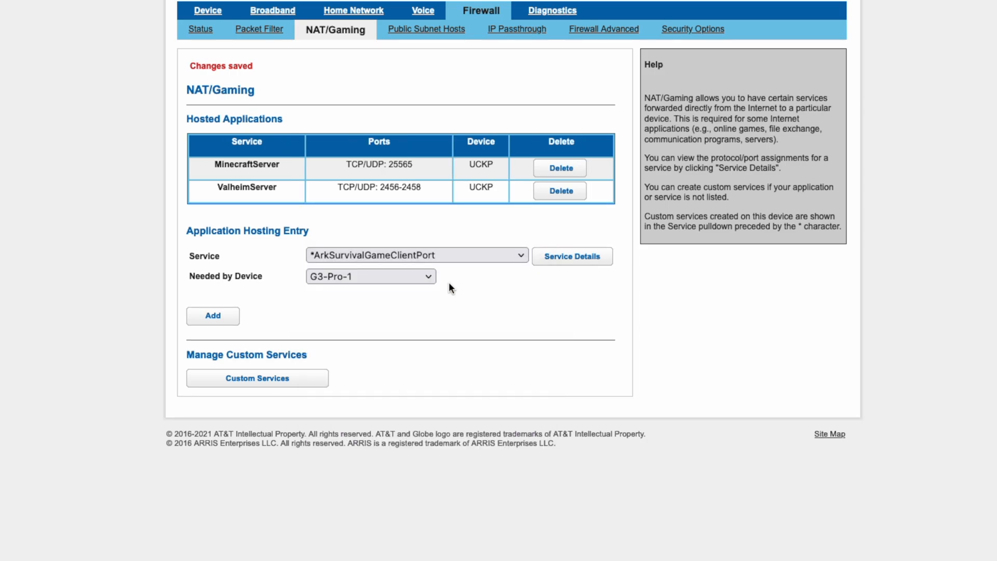
pyautogui.click(371, 275)
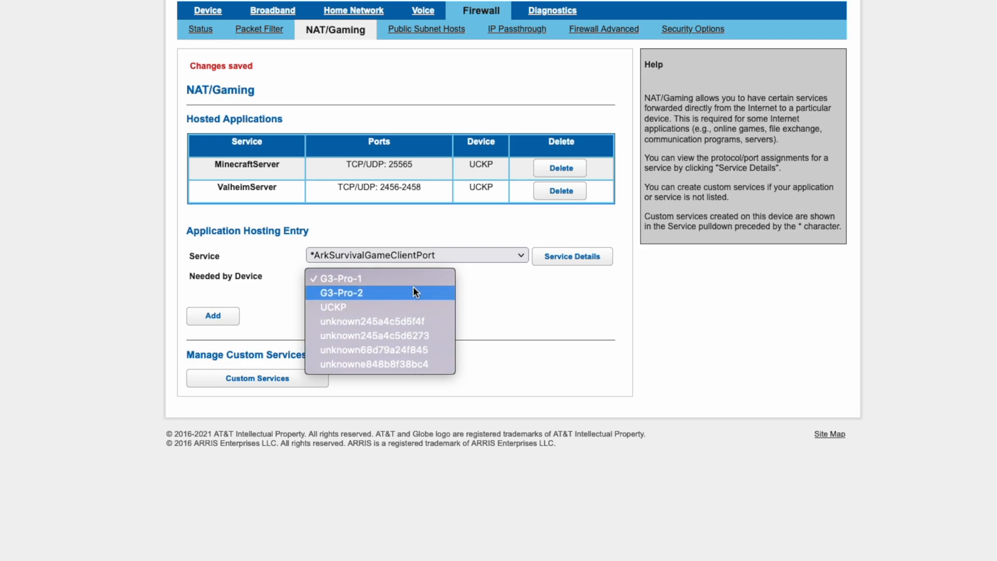
pyautogui.moveTo(427, 304)
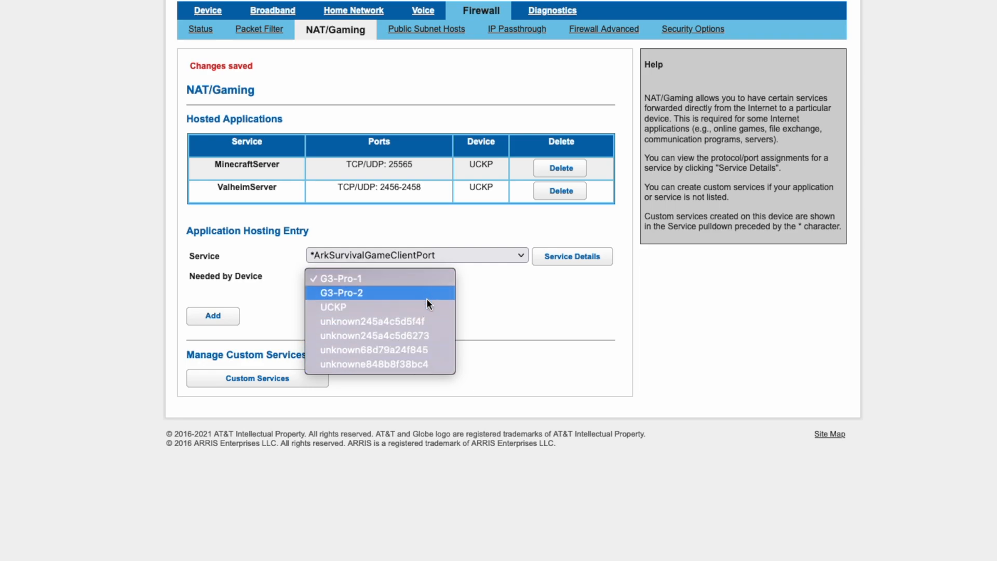
pyautogui.moveTo(437, 365)
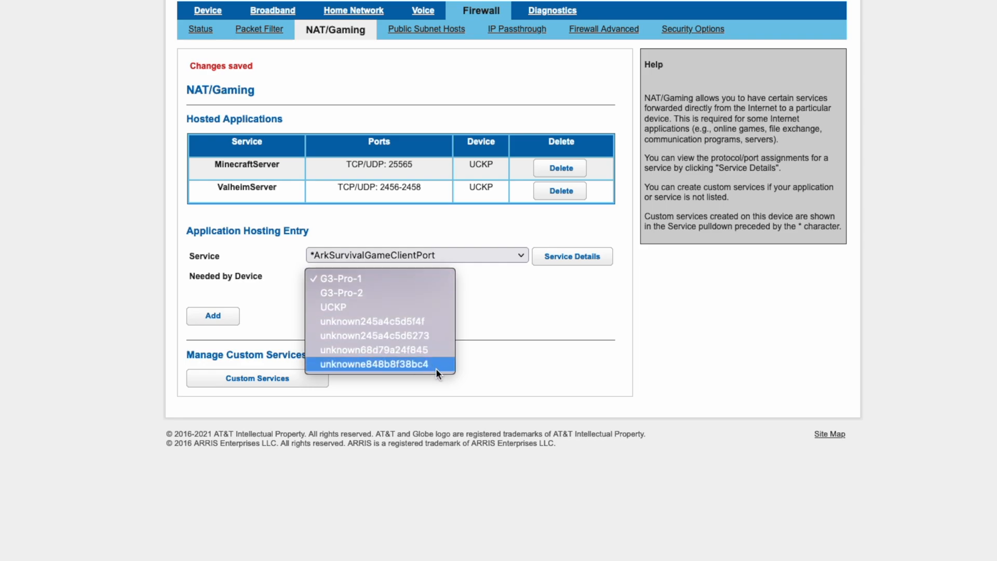
pyautogui.moveTo(425, 293)
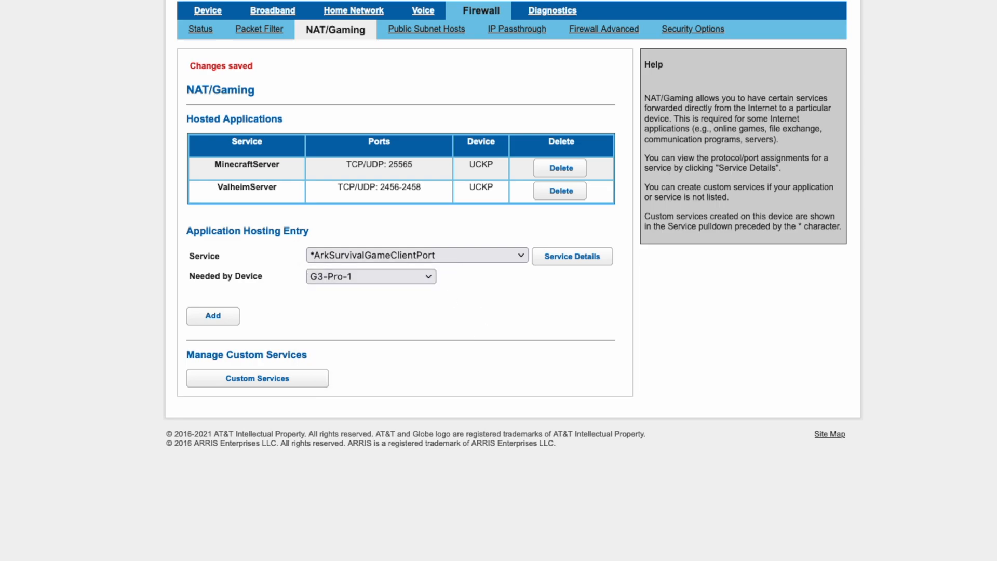
pyautogui.click(370, 275)
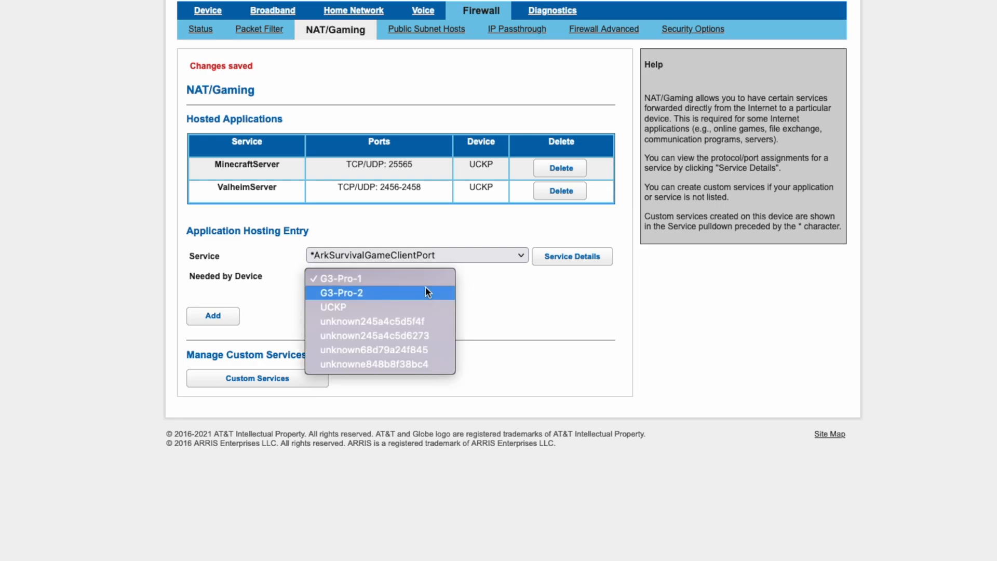
pyautogui.moveTo(342, 307)
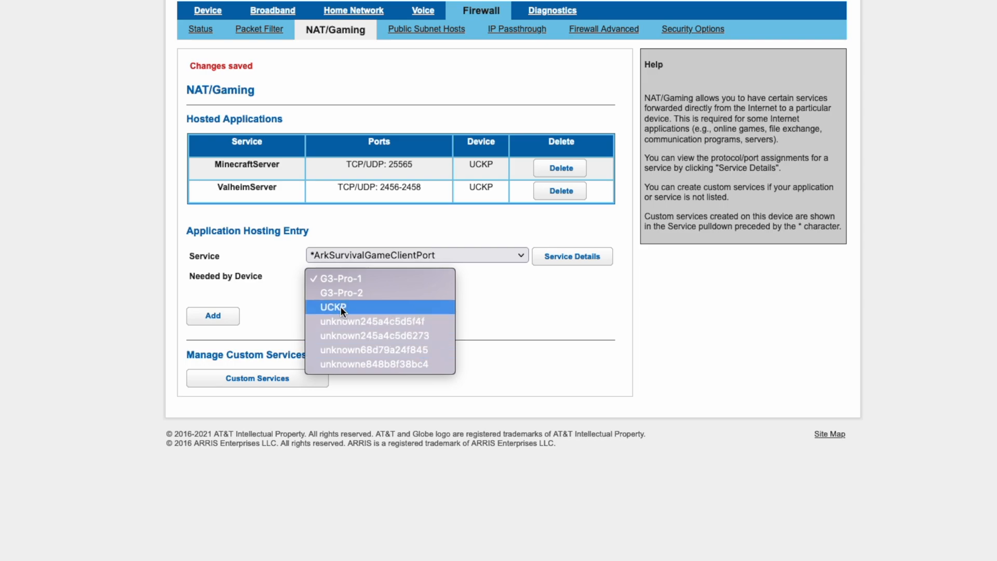
pyautogui.moveTo(385, 322)
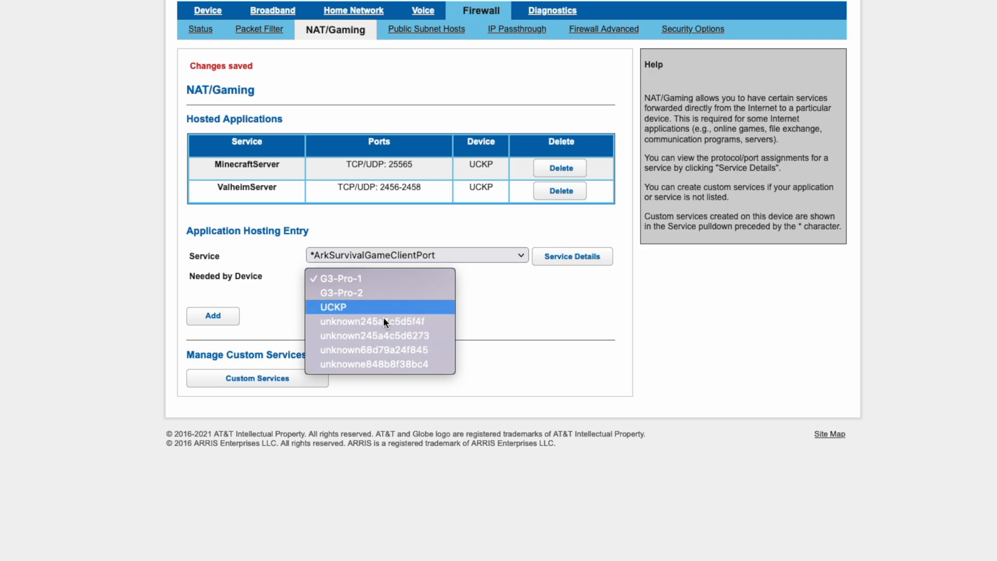
pyautogui.click(338, 278)
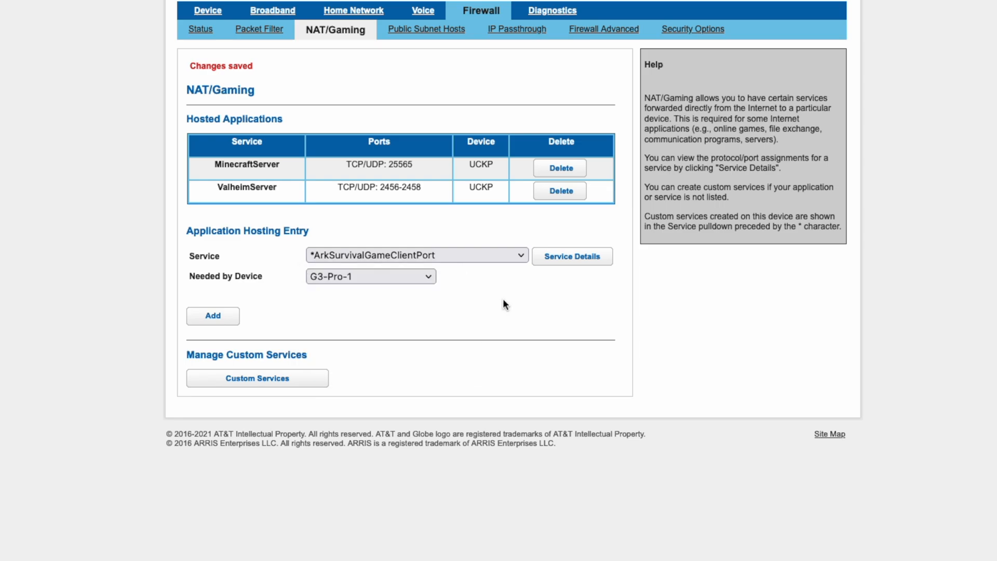
pyautogui.click(371, 276)
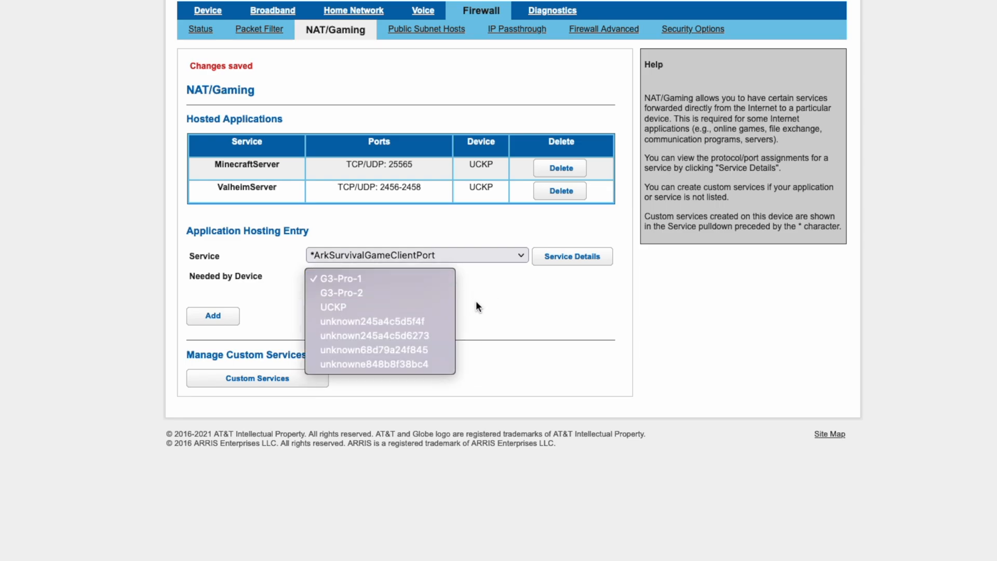
pyautogui.click(340, 278)
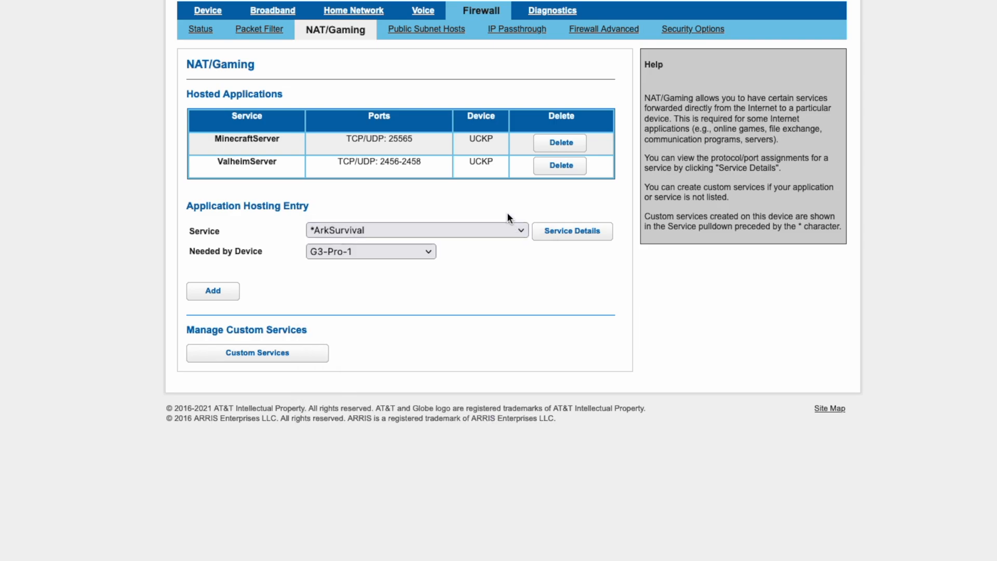
pyautogui.click(416, 230)
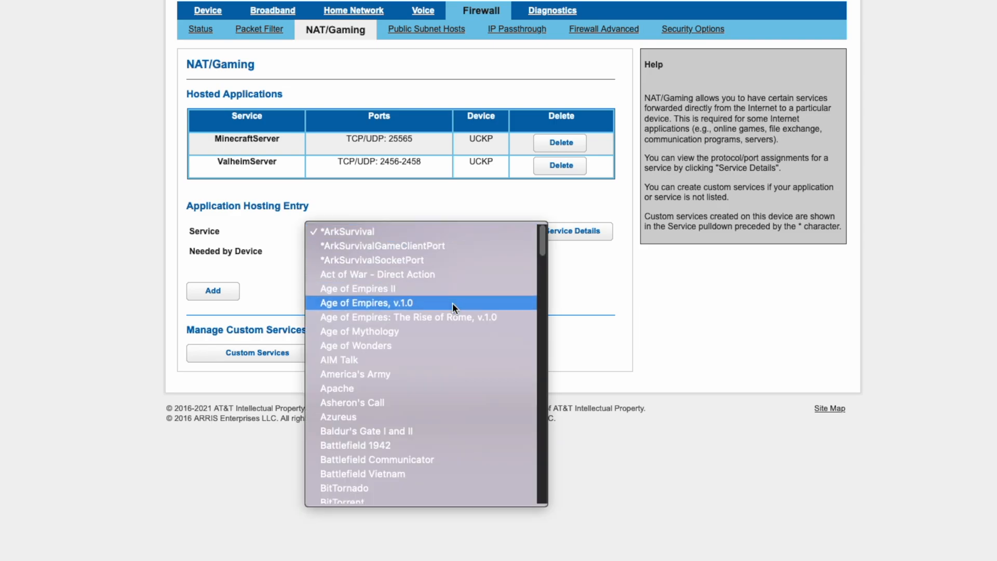